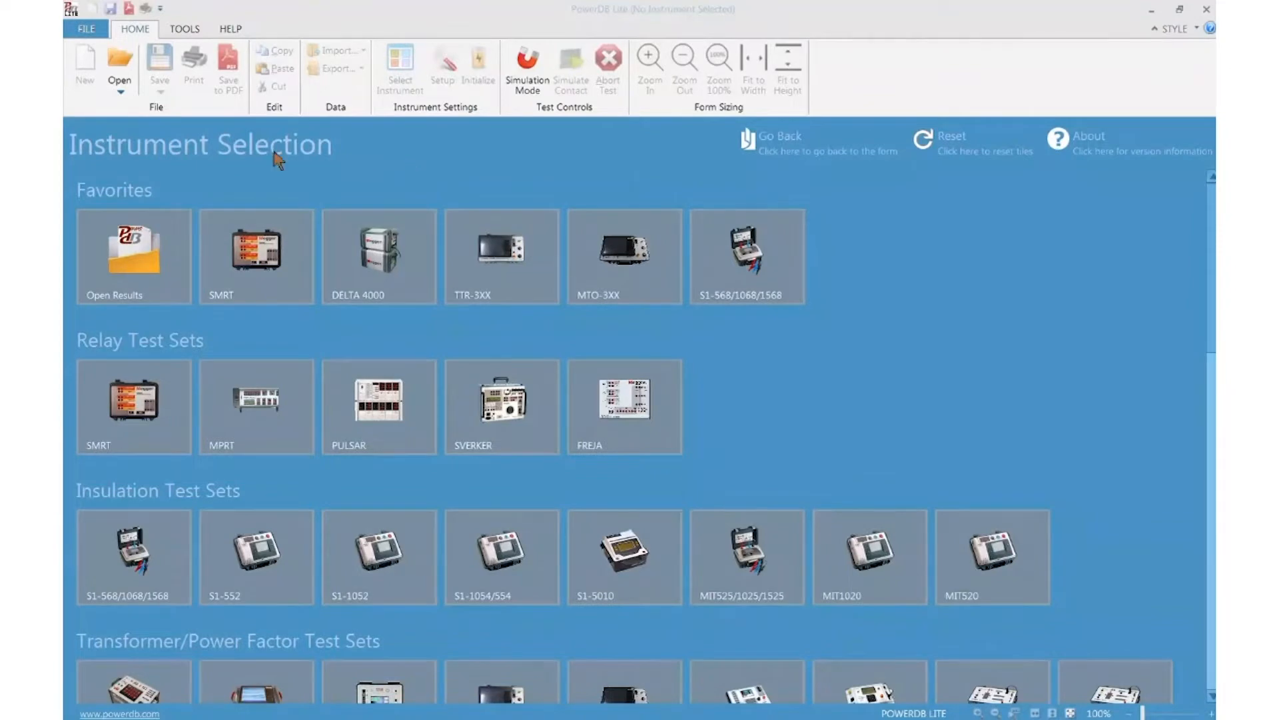
pyautogui.moveTo(128, 35)
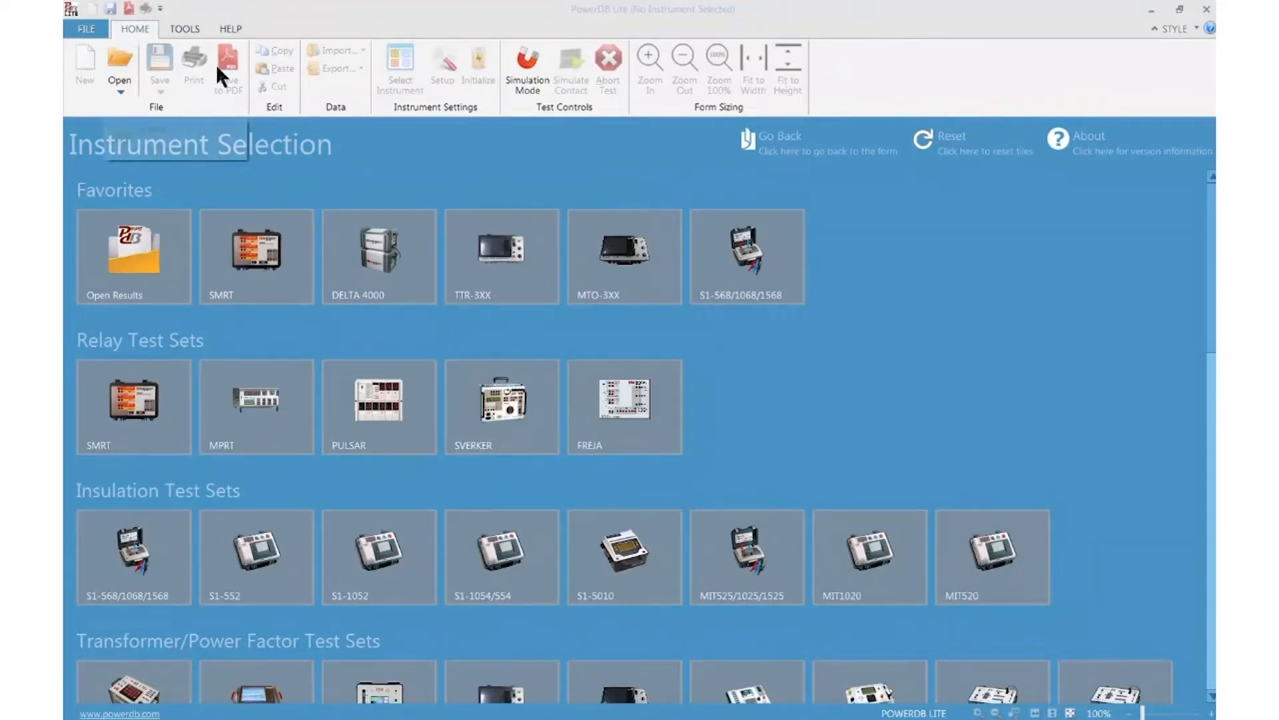
pyautogui.moveTo(228, 68)
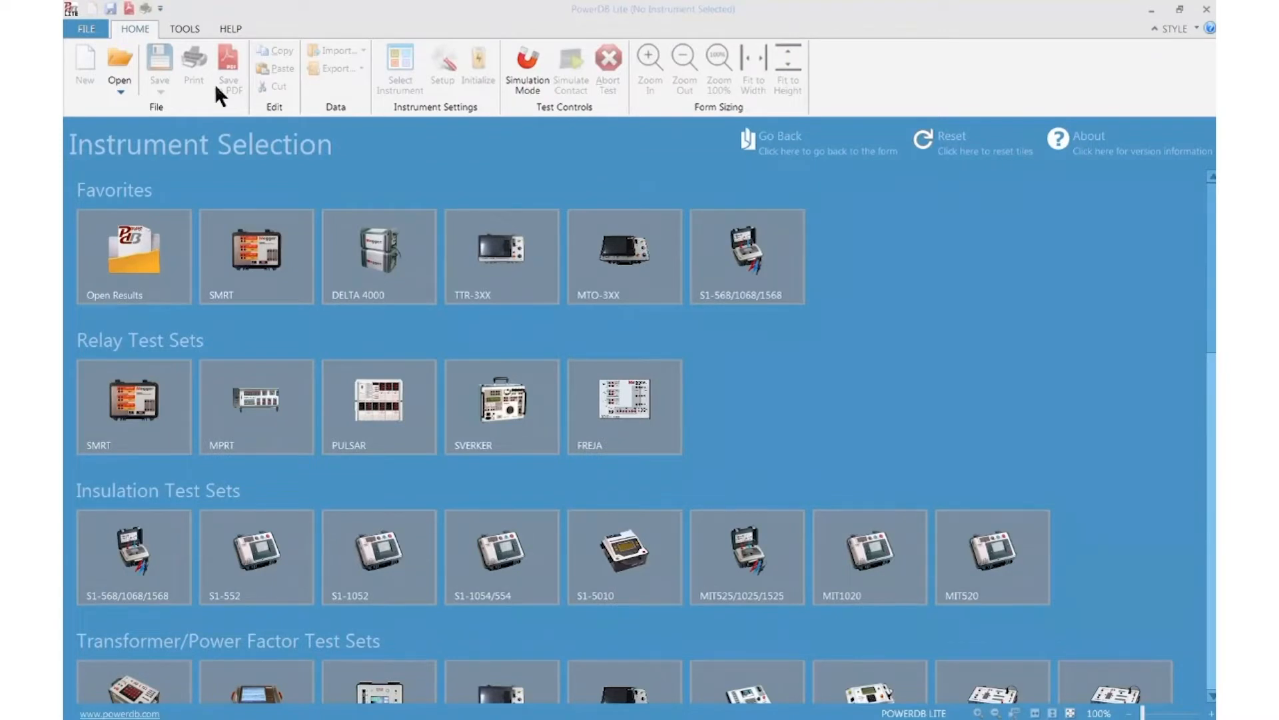
pyautogui.moveTo(667, 190)
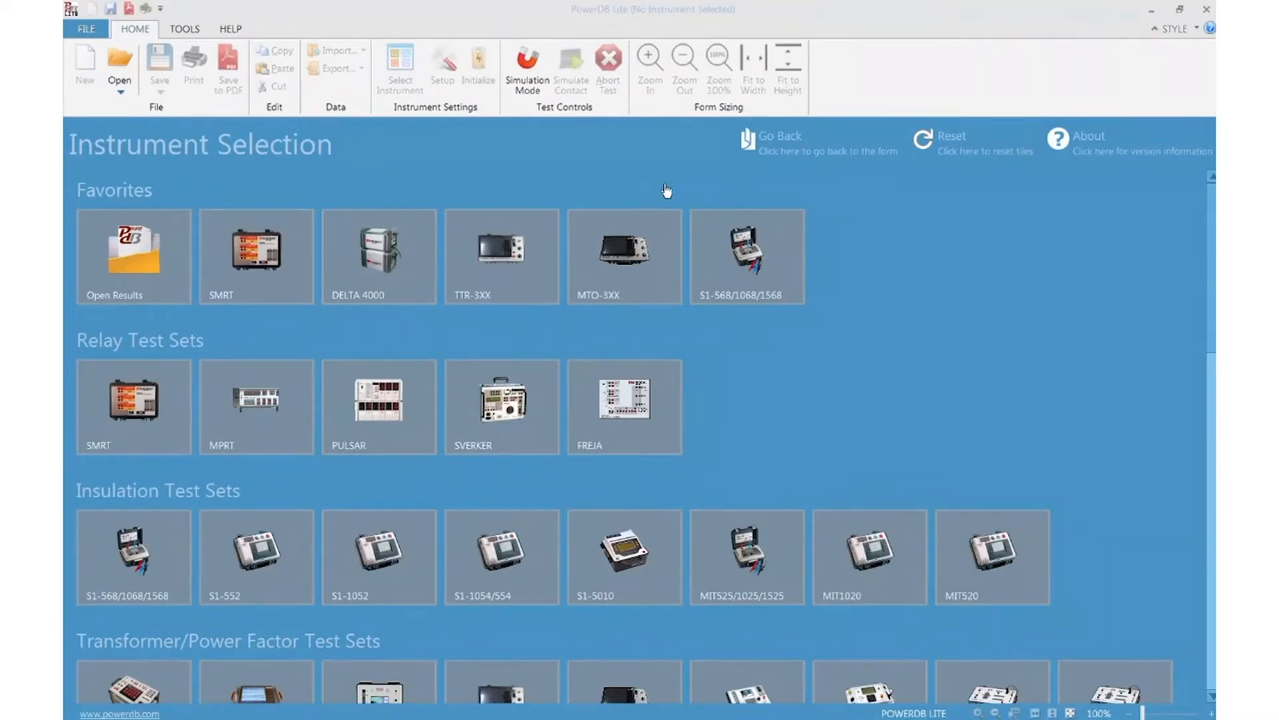
pyautogui.moveTo(1055, 132)
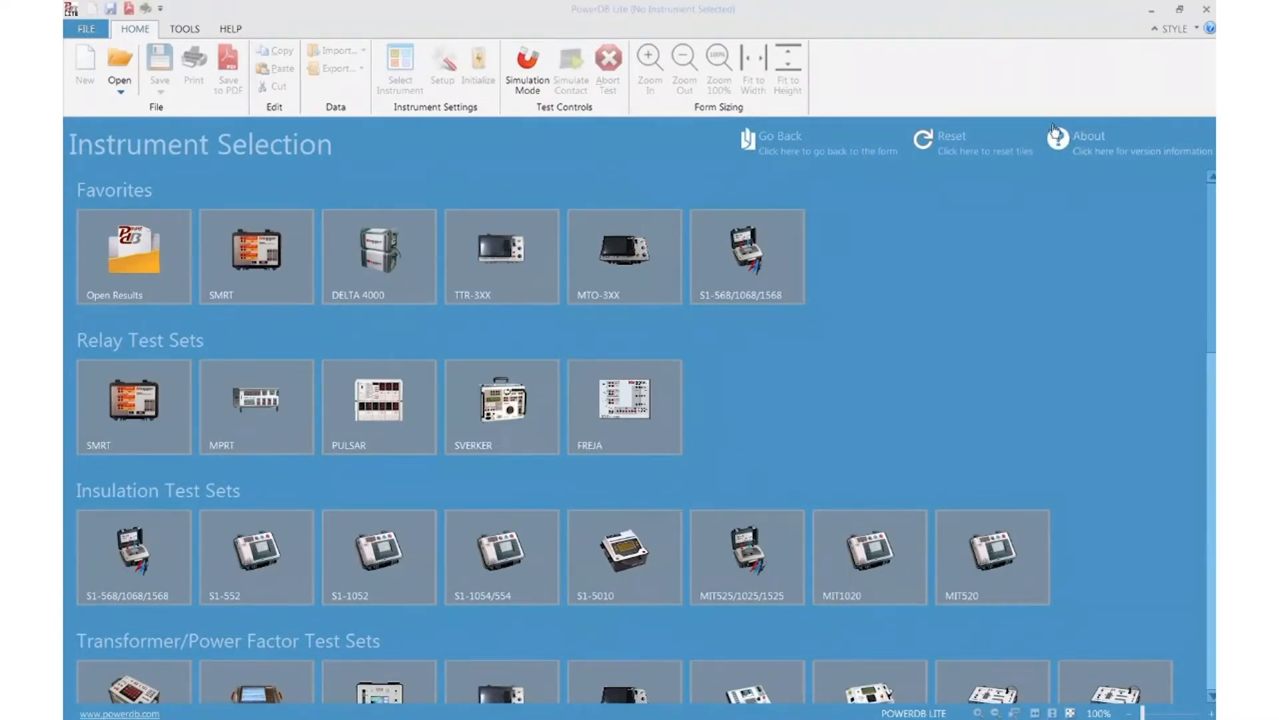
pyautogui.moveTo(1066, 147)
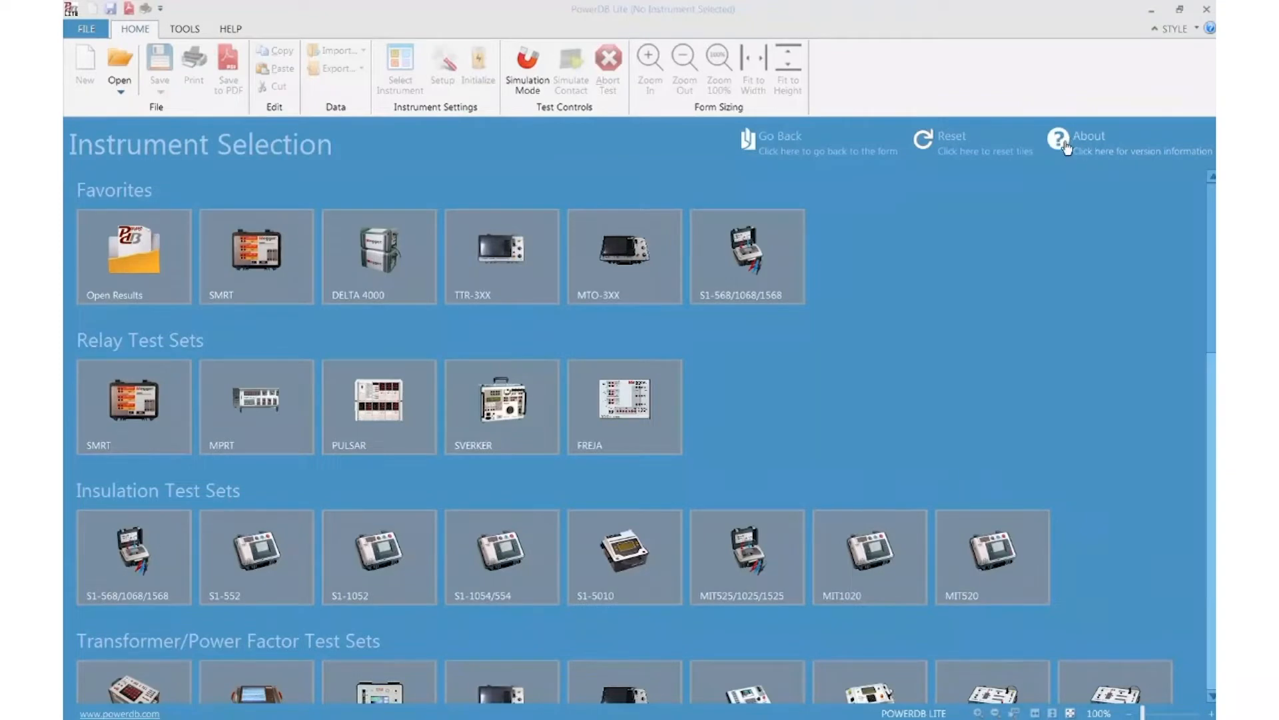
# - Bring up the About PowerDB information with revision 11.2.9.0 and instrument drivers
pyautogui.click(1088, 136)
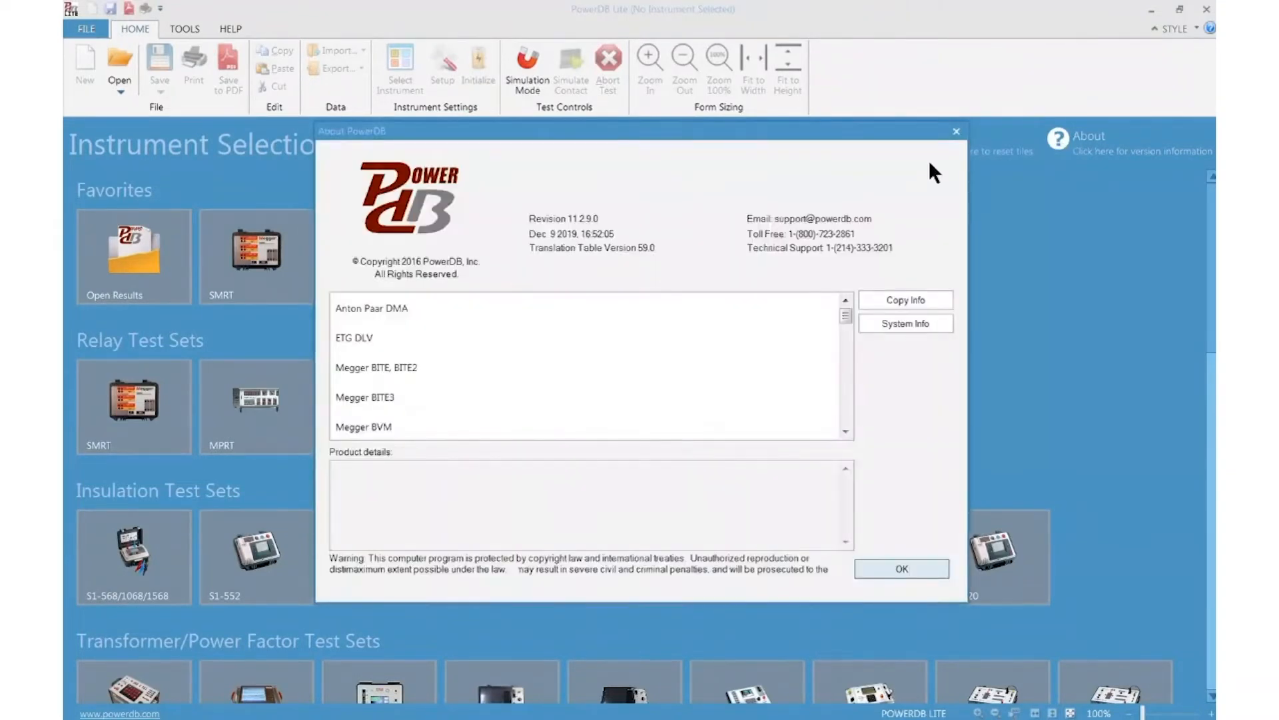
pyautogui.moveTo(946, 488)
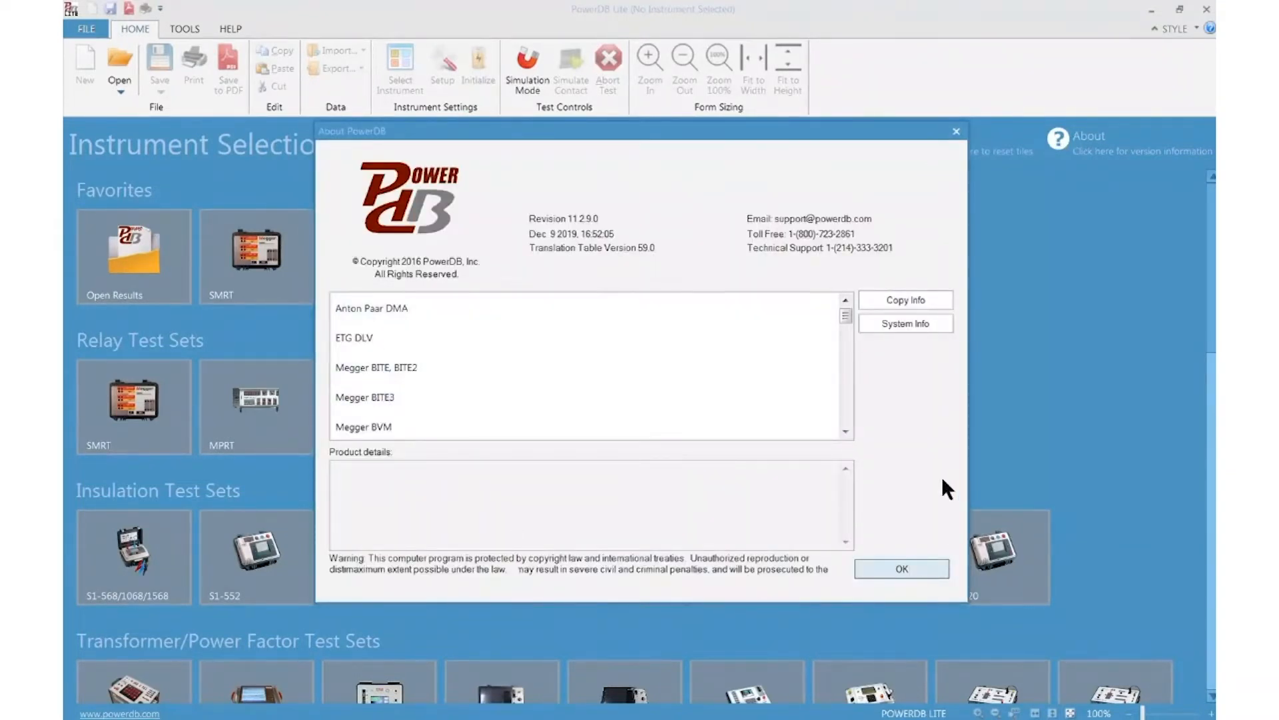
pyautogui.moveTo(539, 222)
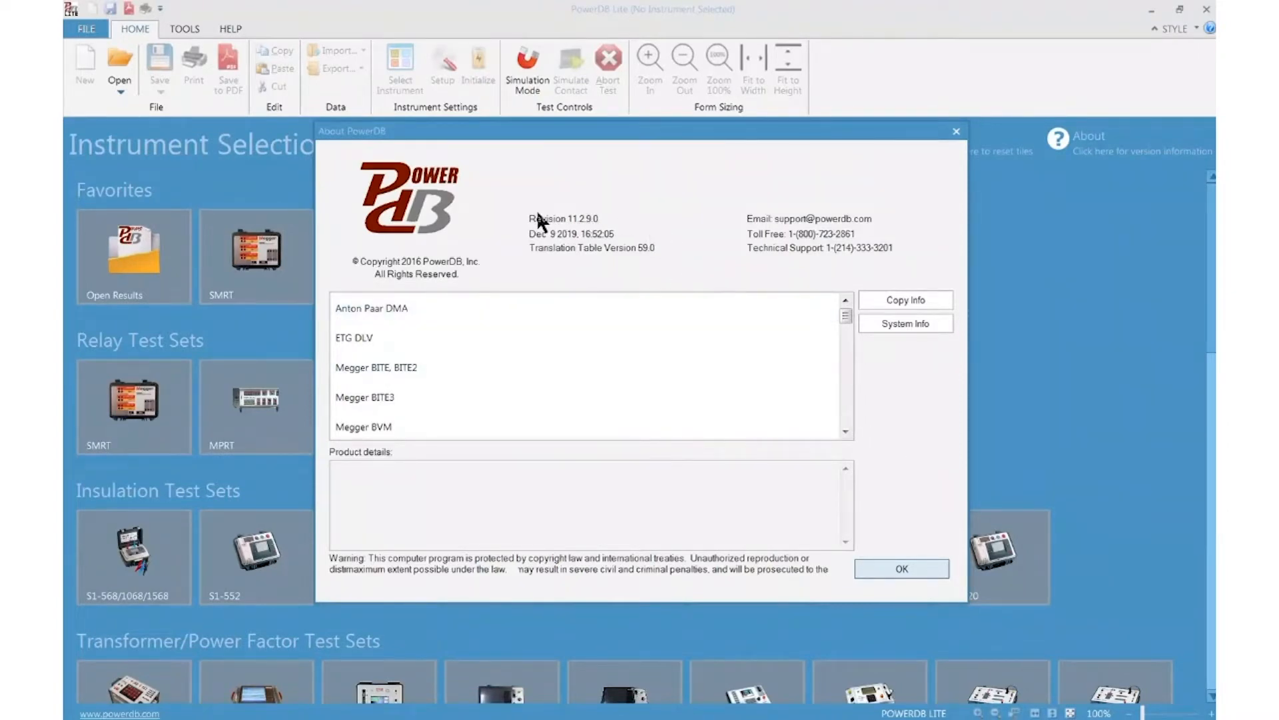
pyautogui.moveTo(523, 236)
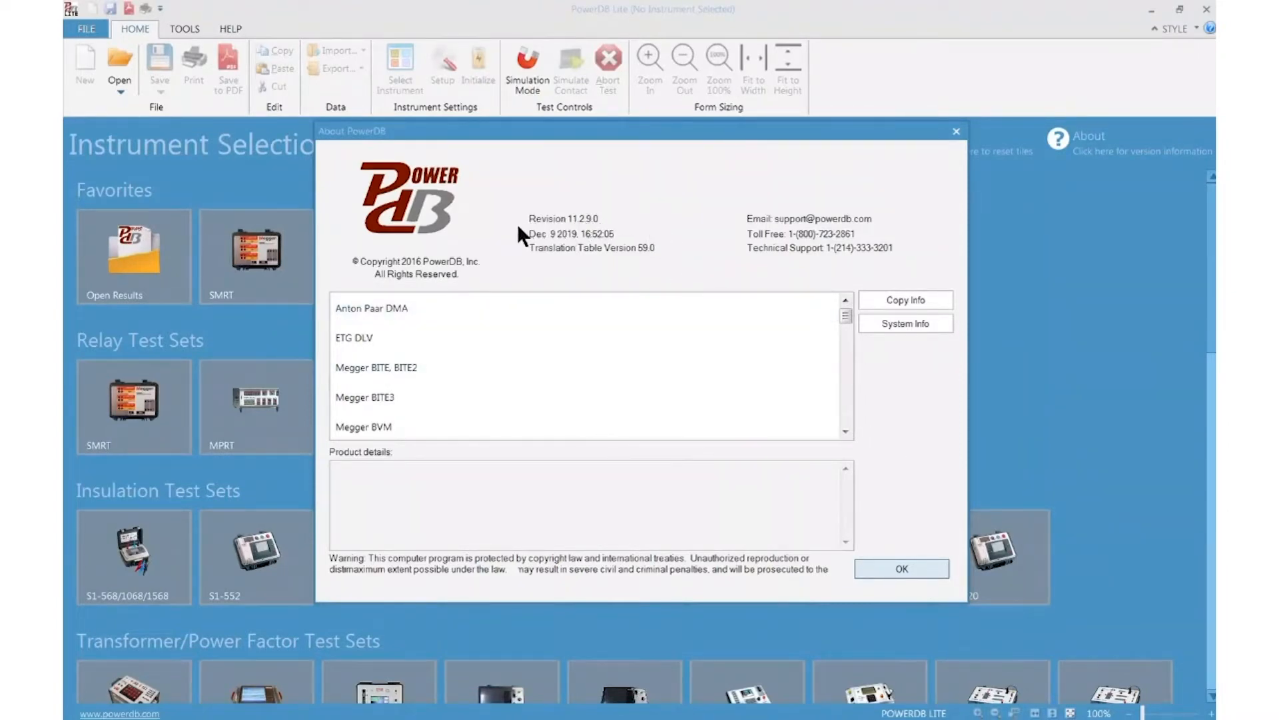
pyautogui.moveTo(595, 235)
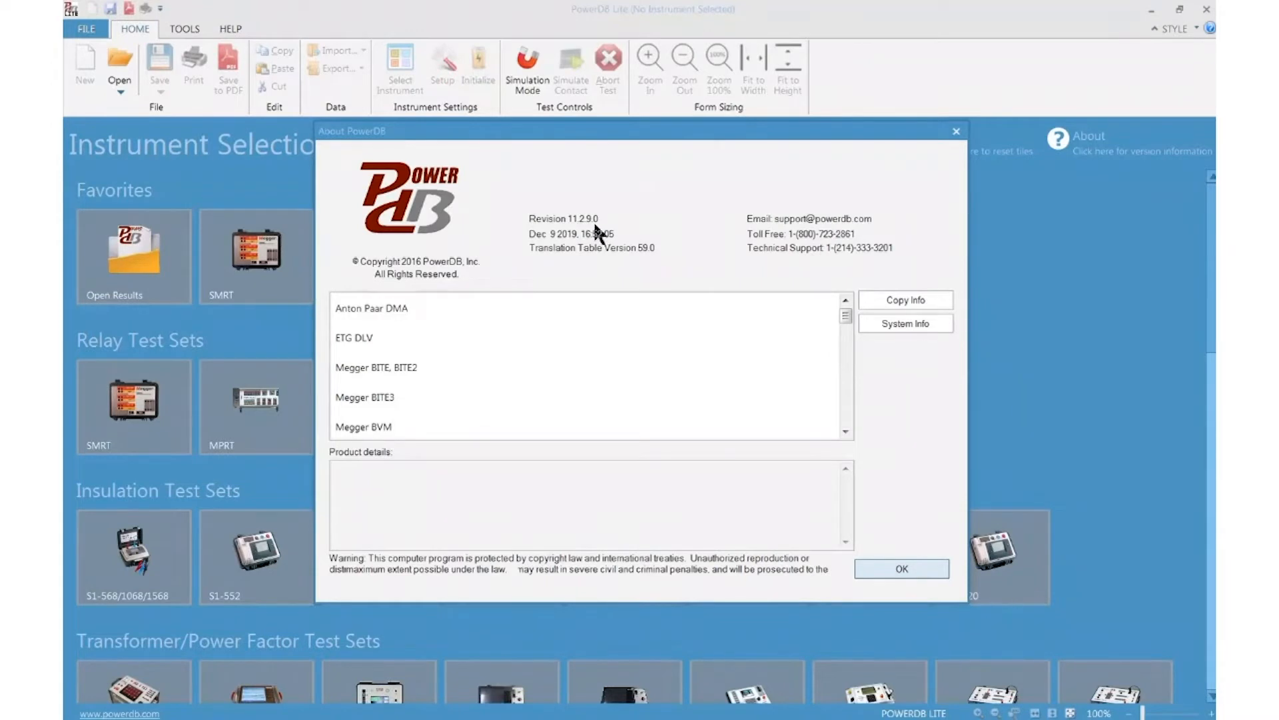
pyautogui.moveTo(573, 234)
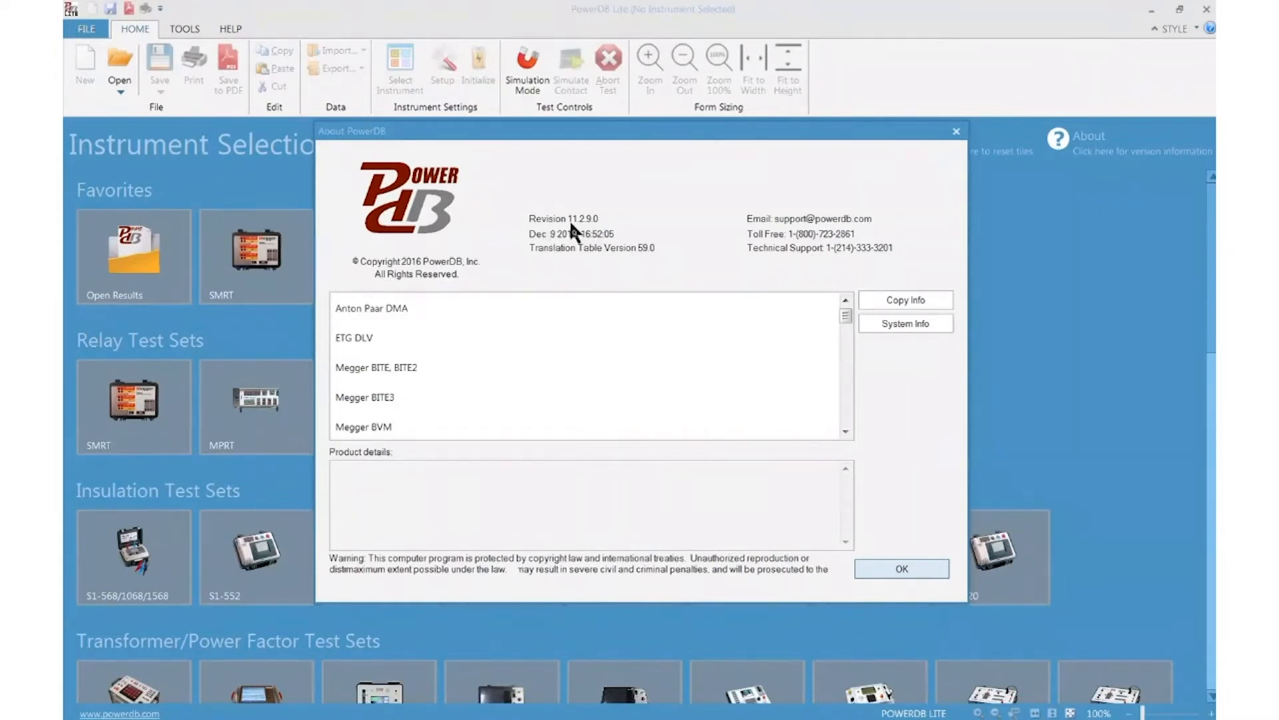
pyautogui.moveTo(581, 232)
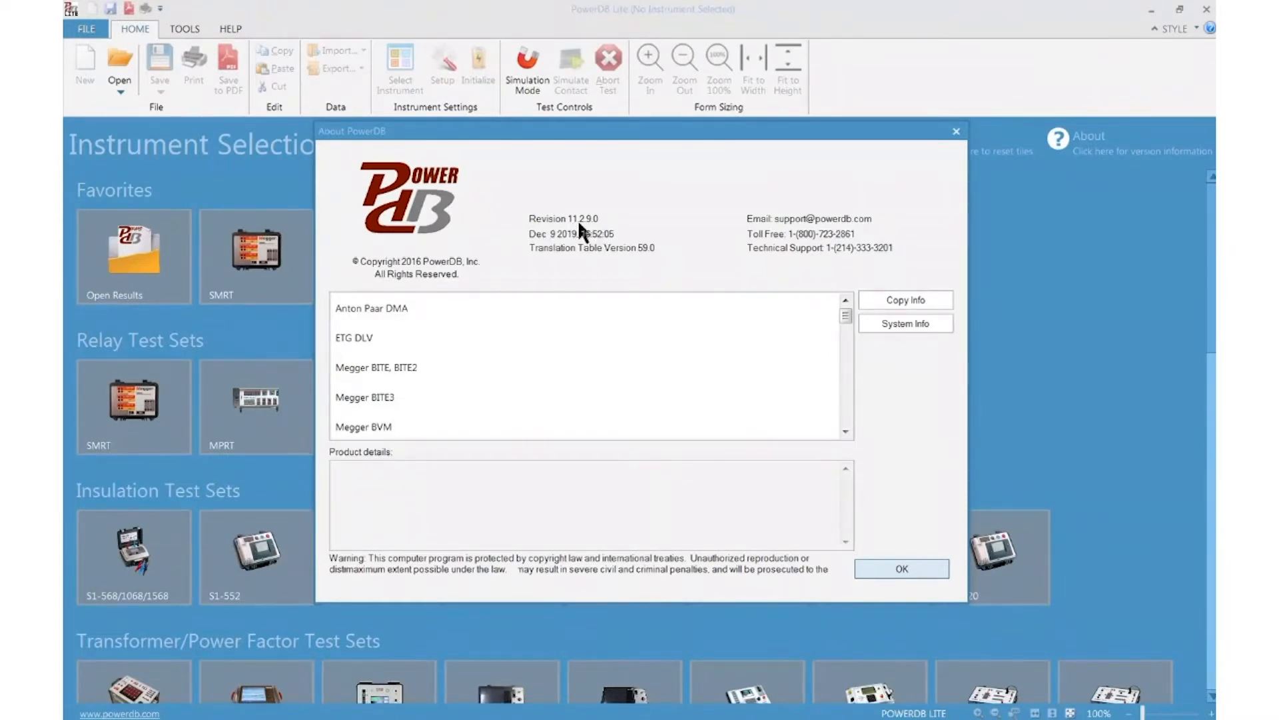
pyautogui.moveTo(610, 252)
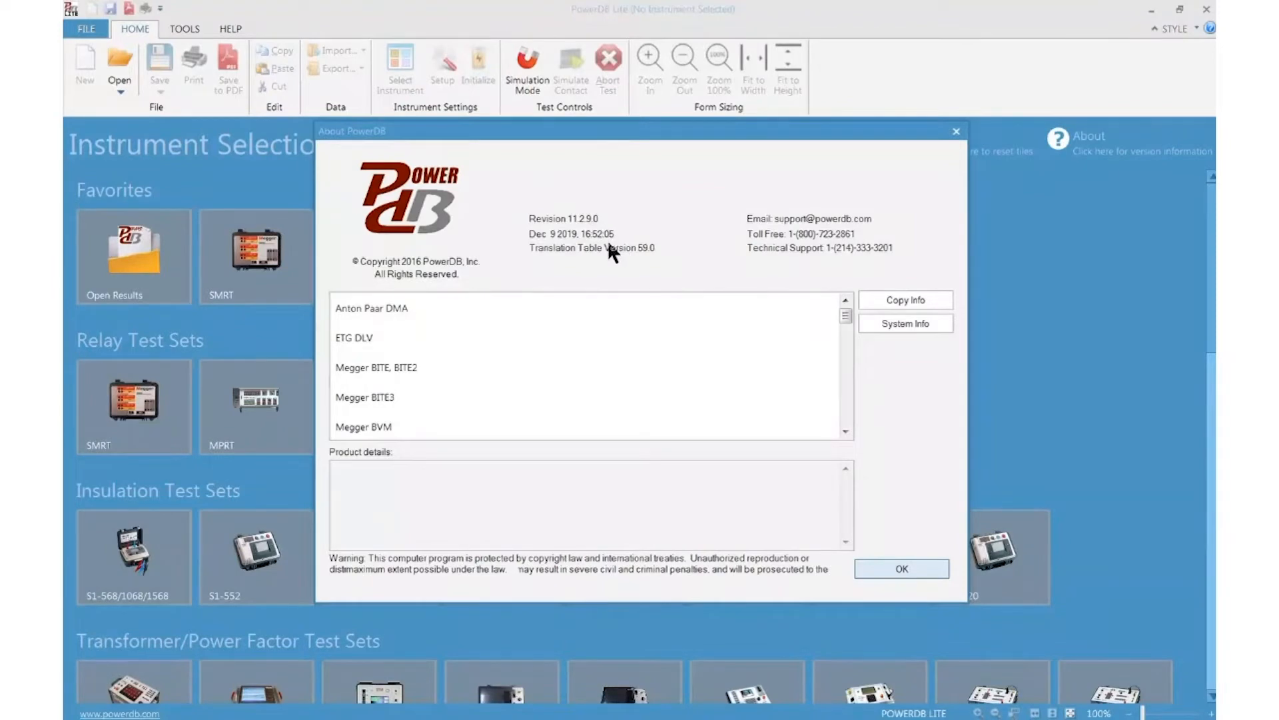
# - Dismiss the About information and reopen it from the Help commands
pyautogui.click(901, 569)
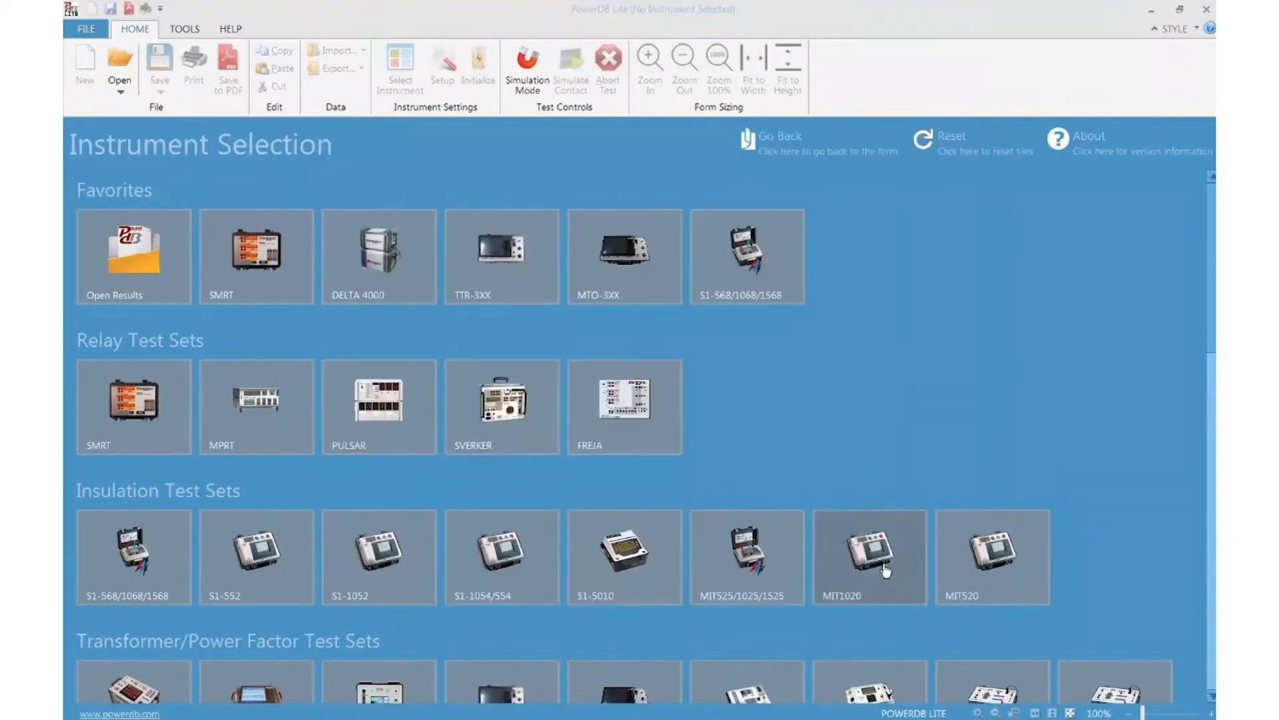
pyautogui.click(230, 28)
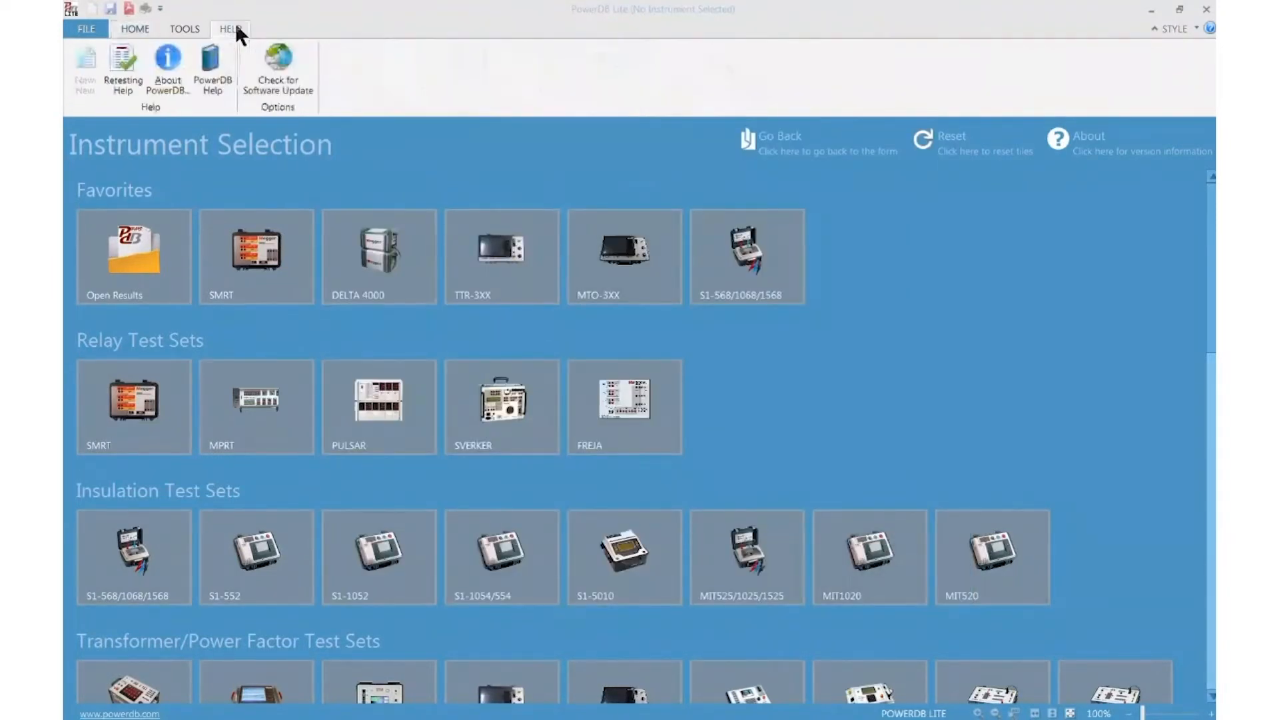
pyautogui.click(168, 69)
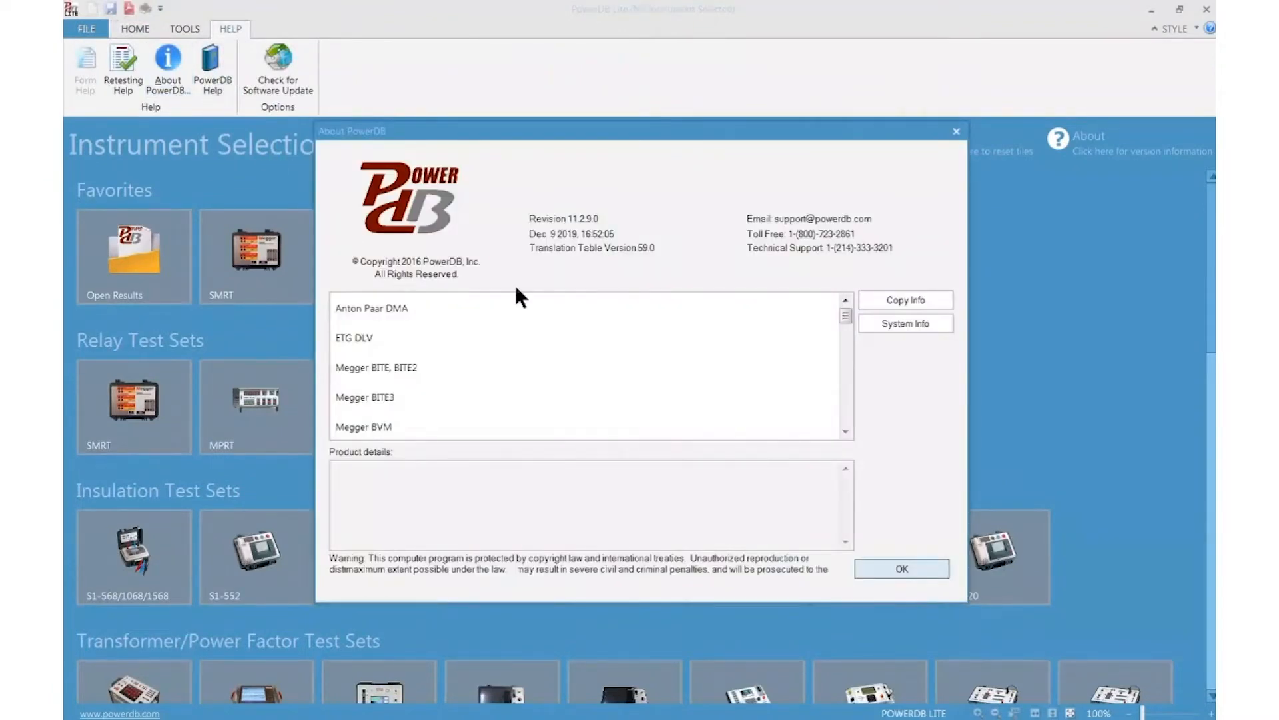
pyautogui.moveTo(867, 407)
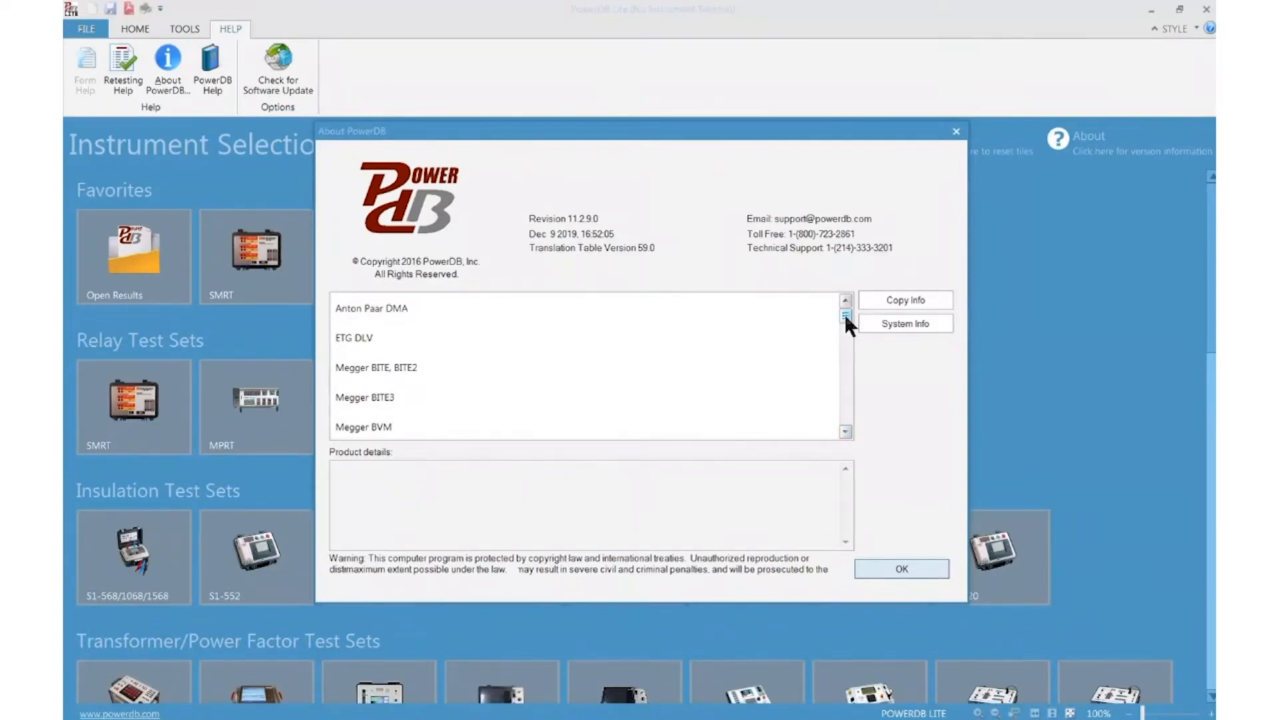
# - View product details for Megger BITE, BITE2 and Megger BVM, then close About
pyautogui.click(376, 368)
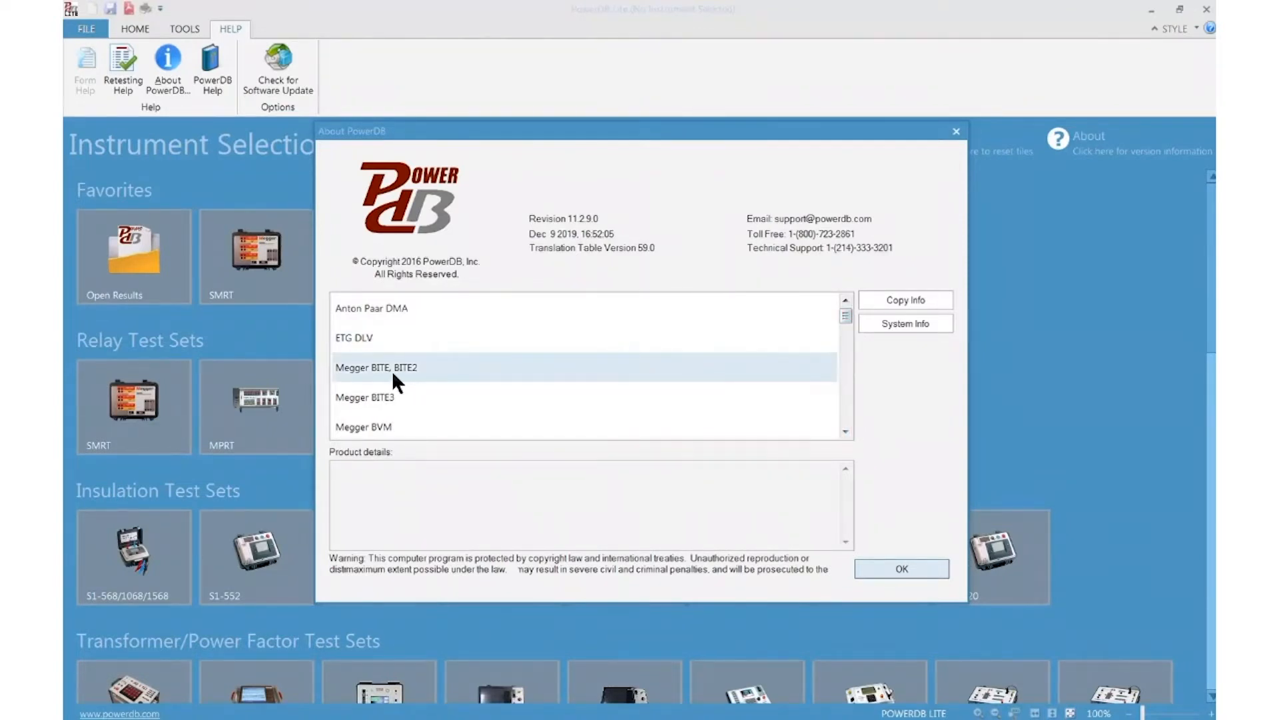
pyautogui.click(376, 368)
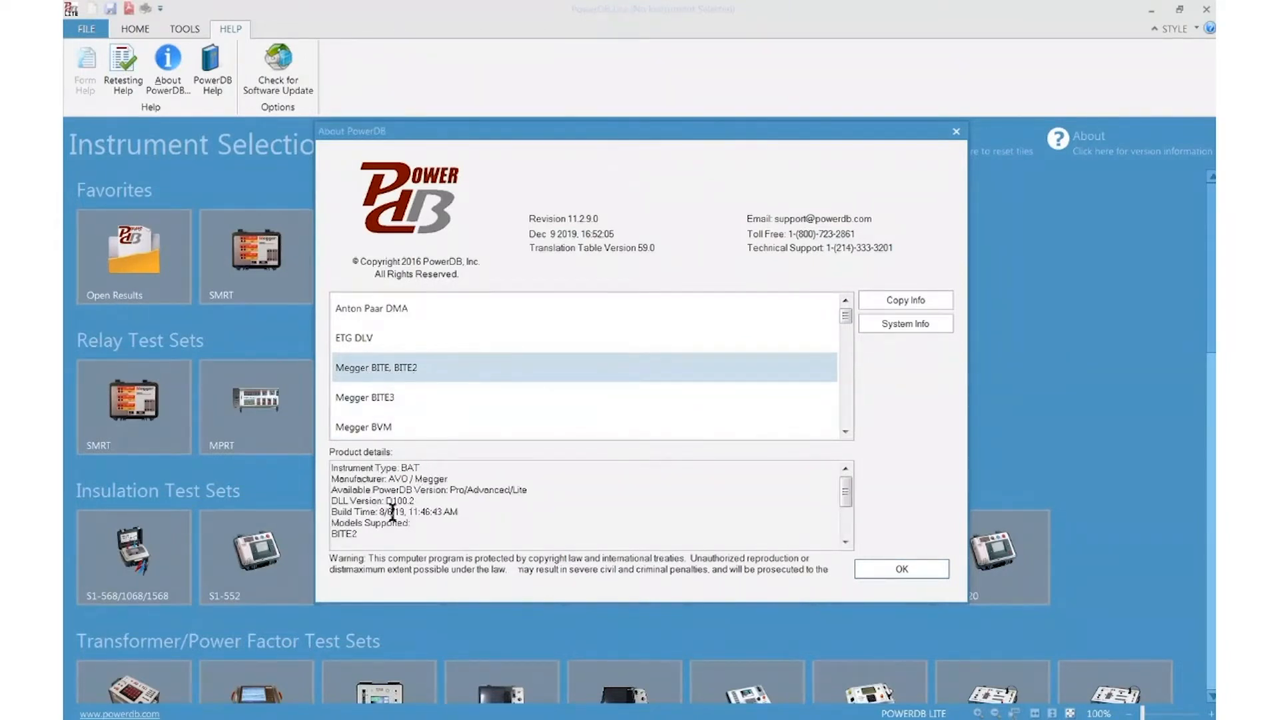
pyautogui.doubleClick(372, 500)
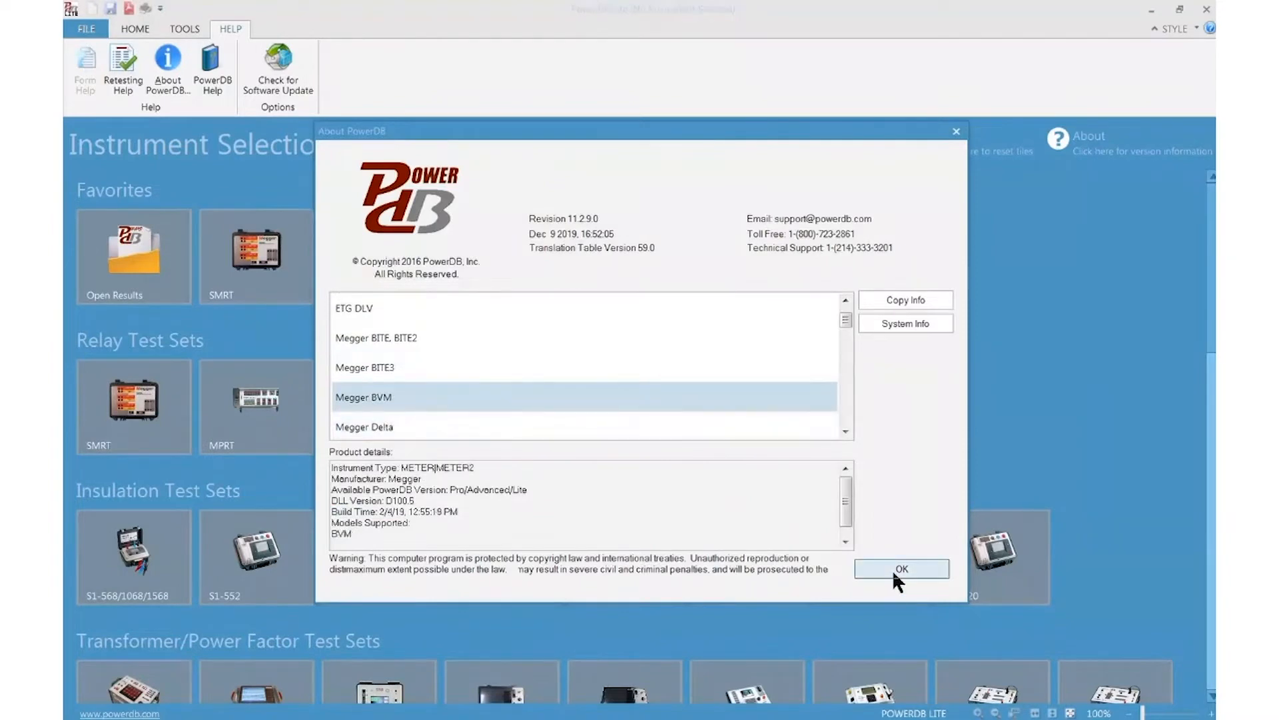
pyautogui.click(902, 569)
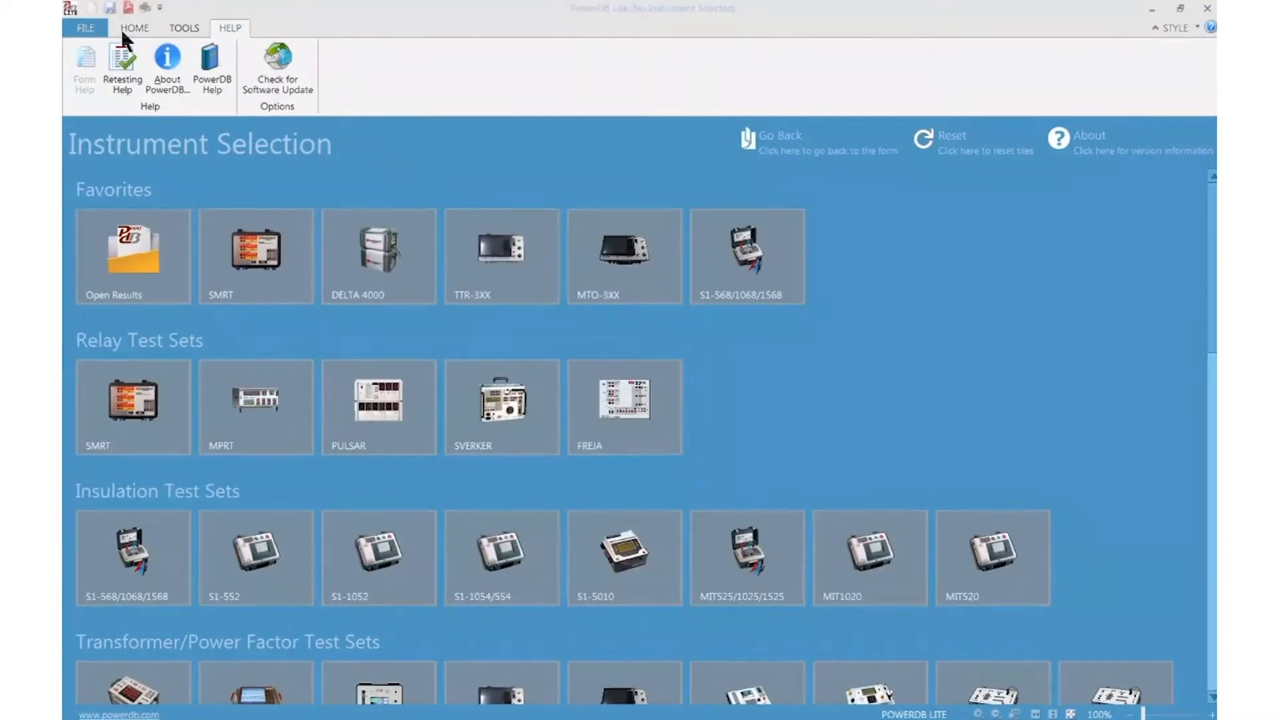
pyautogui.click(135, 28)
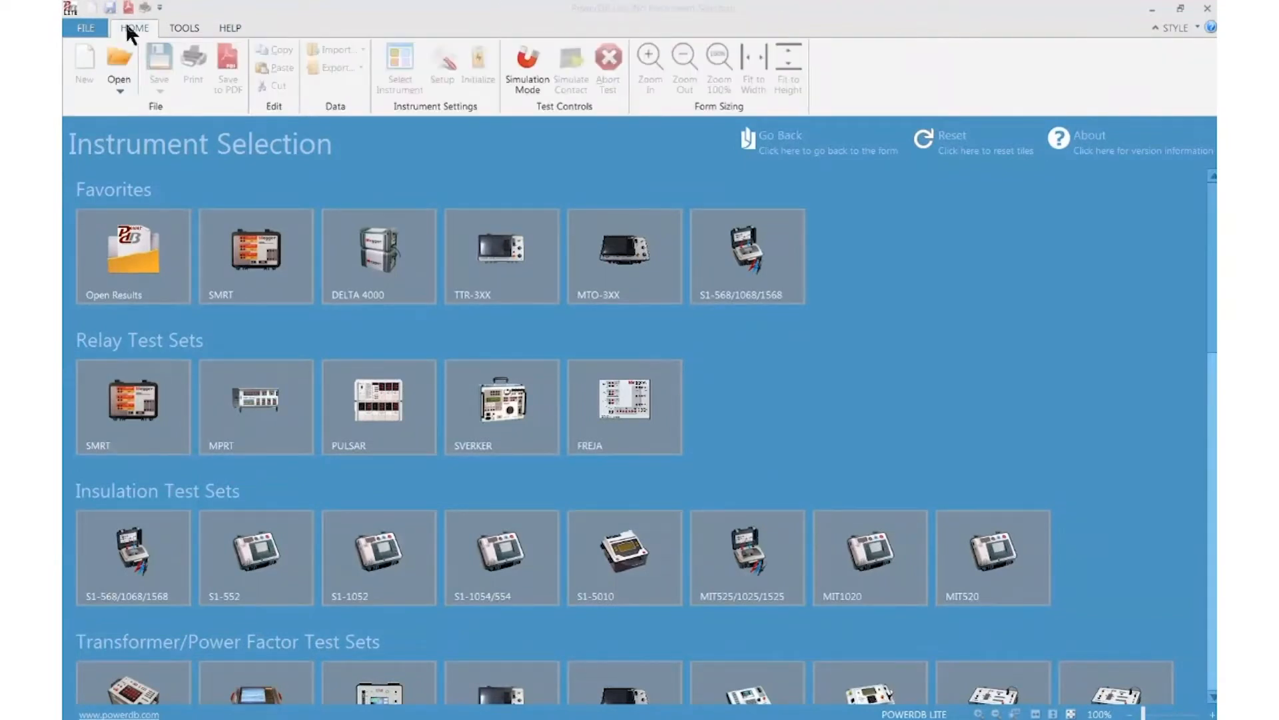
pyautogui.moveTo(456, 47)
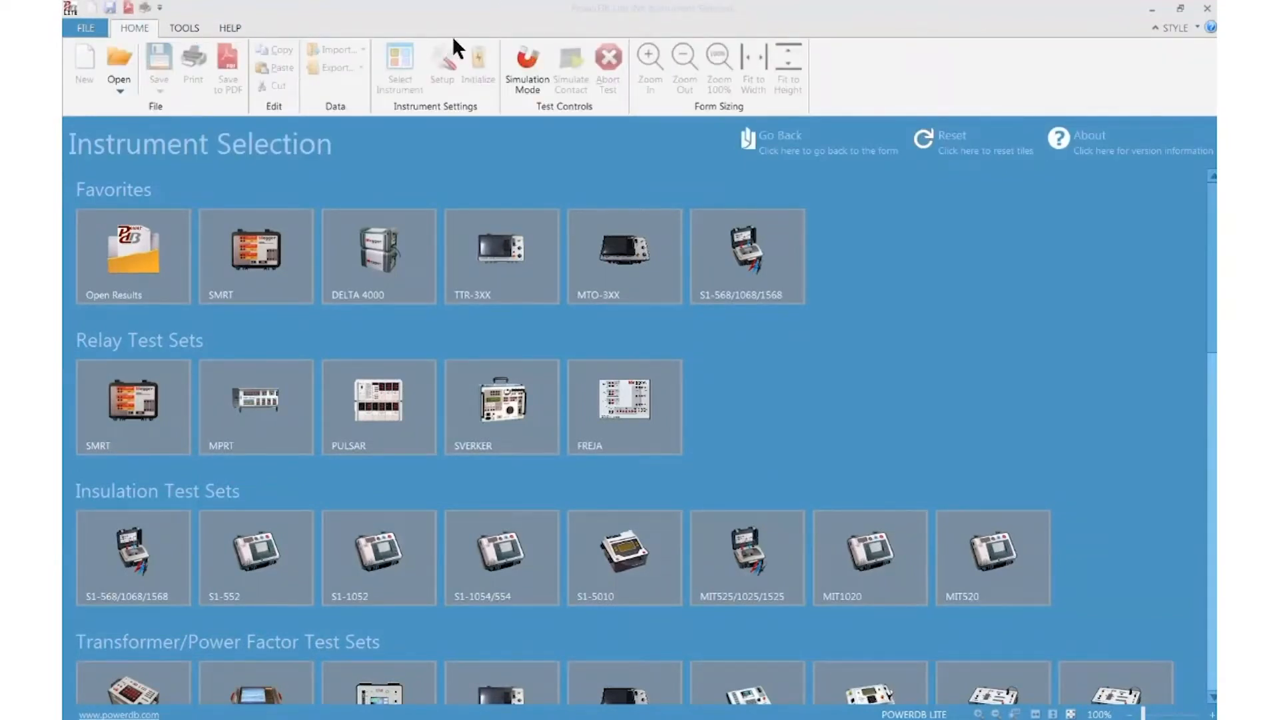
pyautogui.moveTo(481, 96)
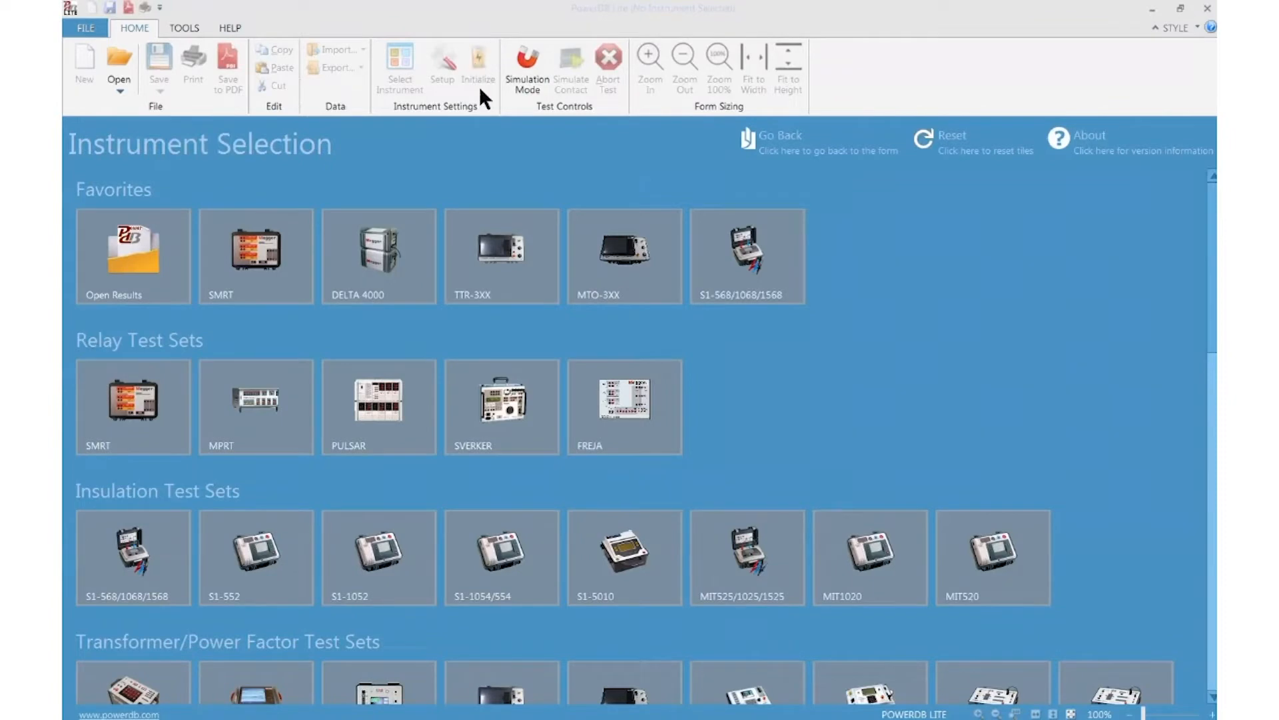
pyautogui.moveTo(527, 67)
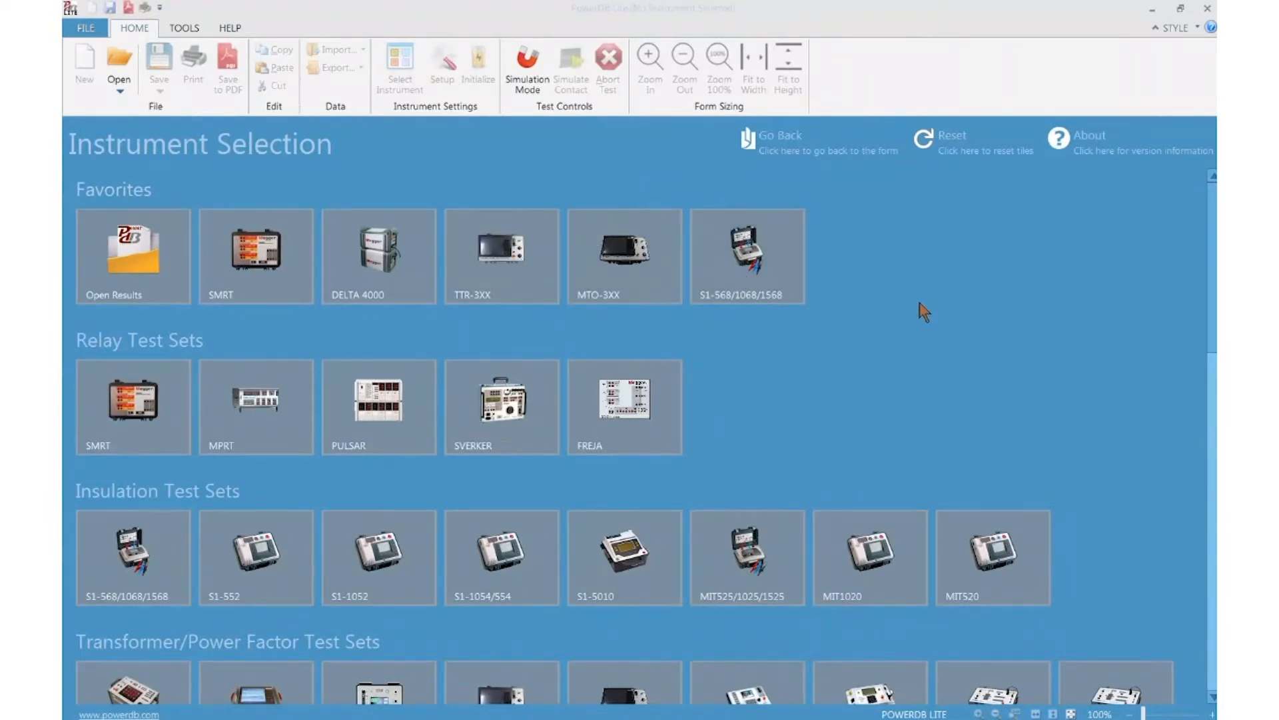
pyautogui.moveTo(1011, 338)
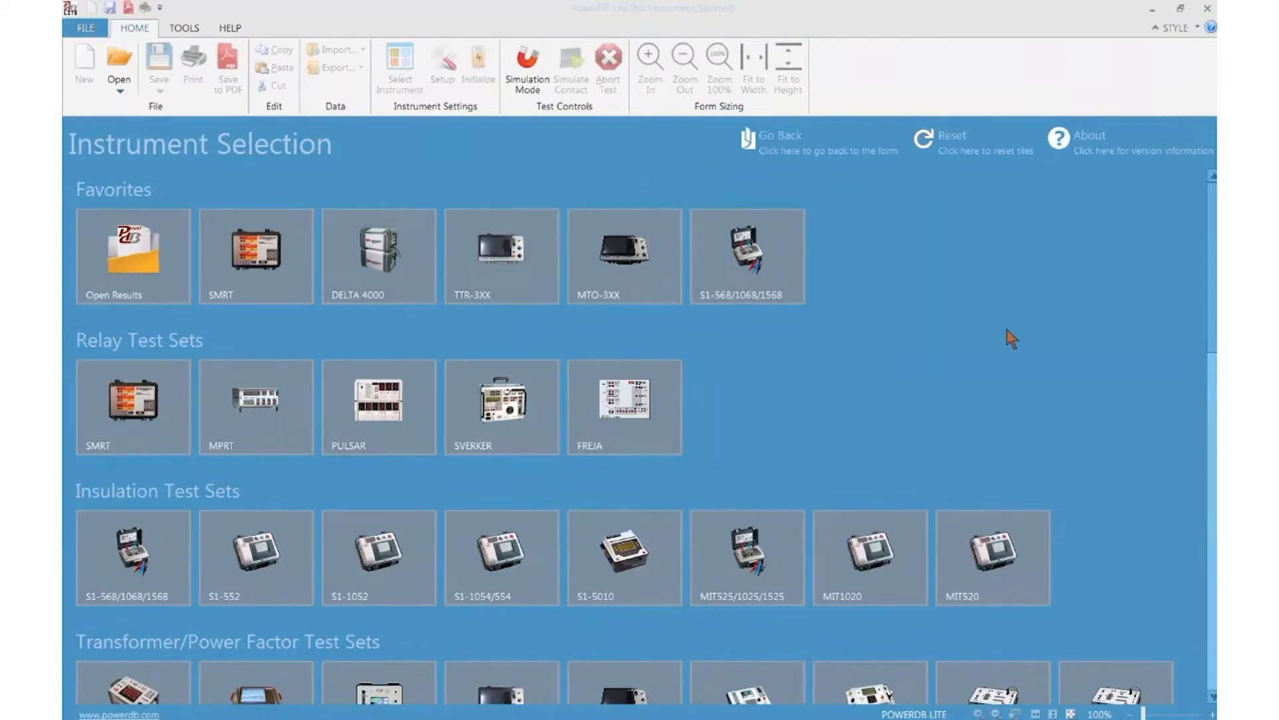
pyautogui.scroll(-3)
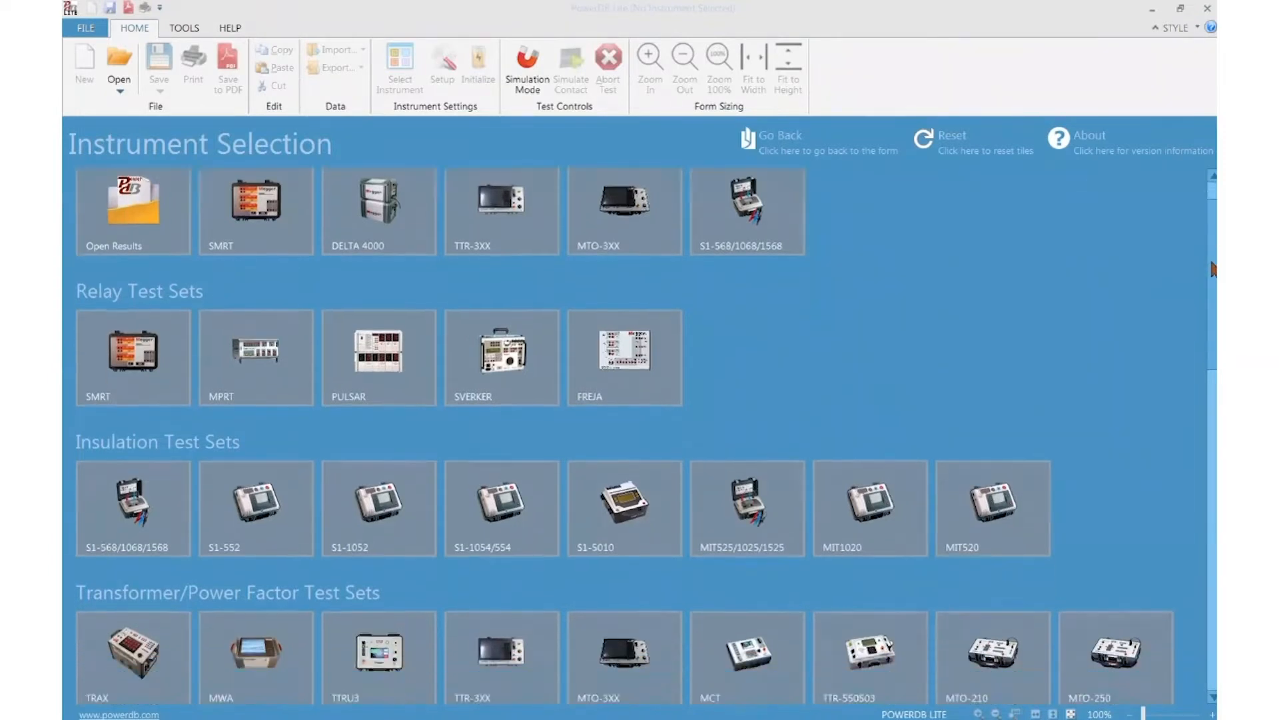
pyautogui.scroll(-3)
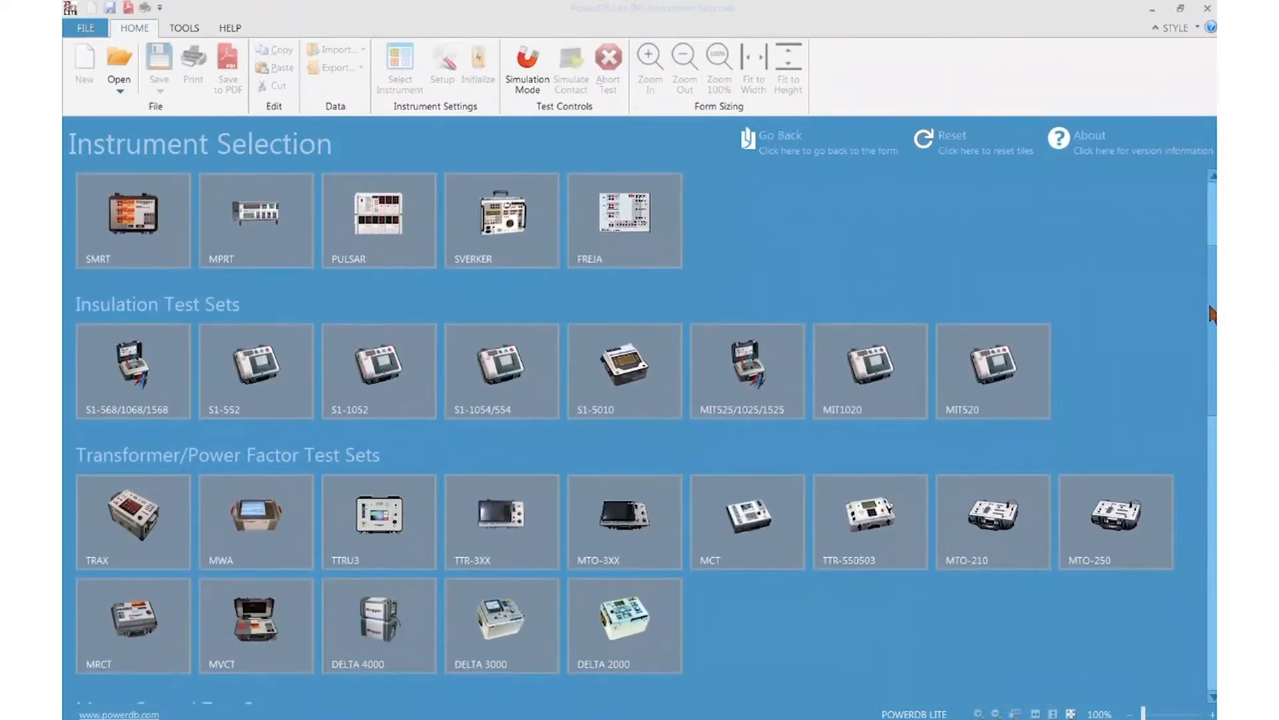
pyautogui.scroll(-3)
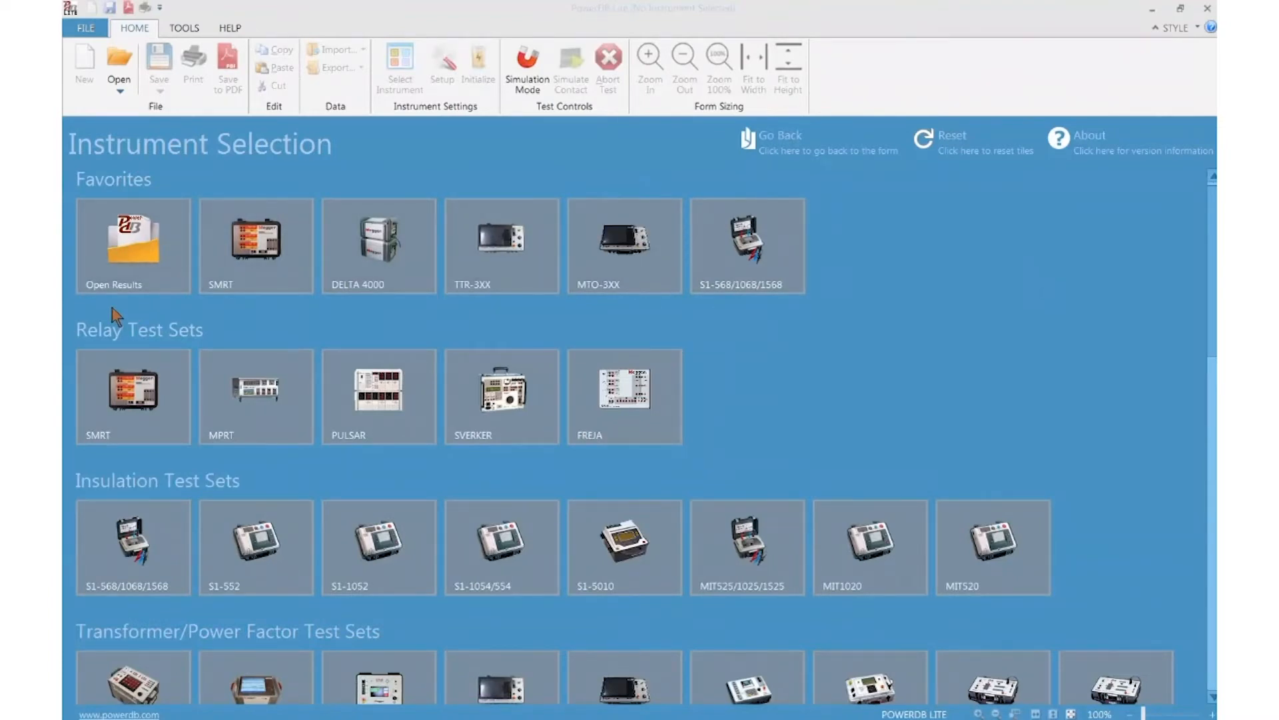
pyautogui.moveTo(966, 366)
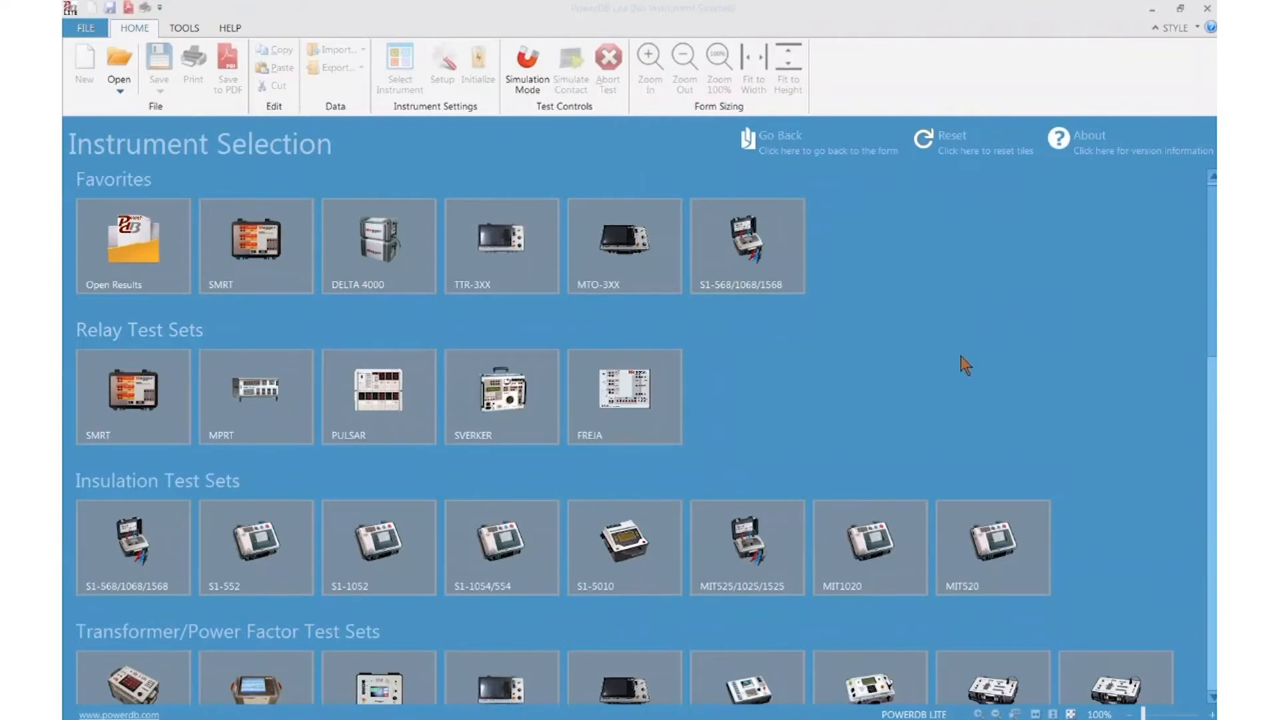
pyautogui.moveTo(819, 259)
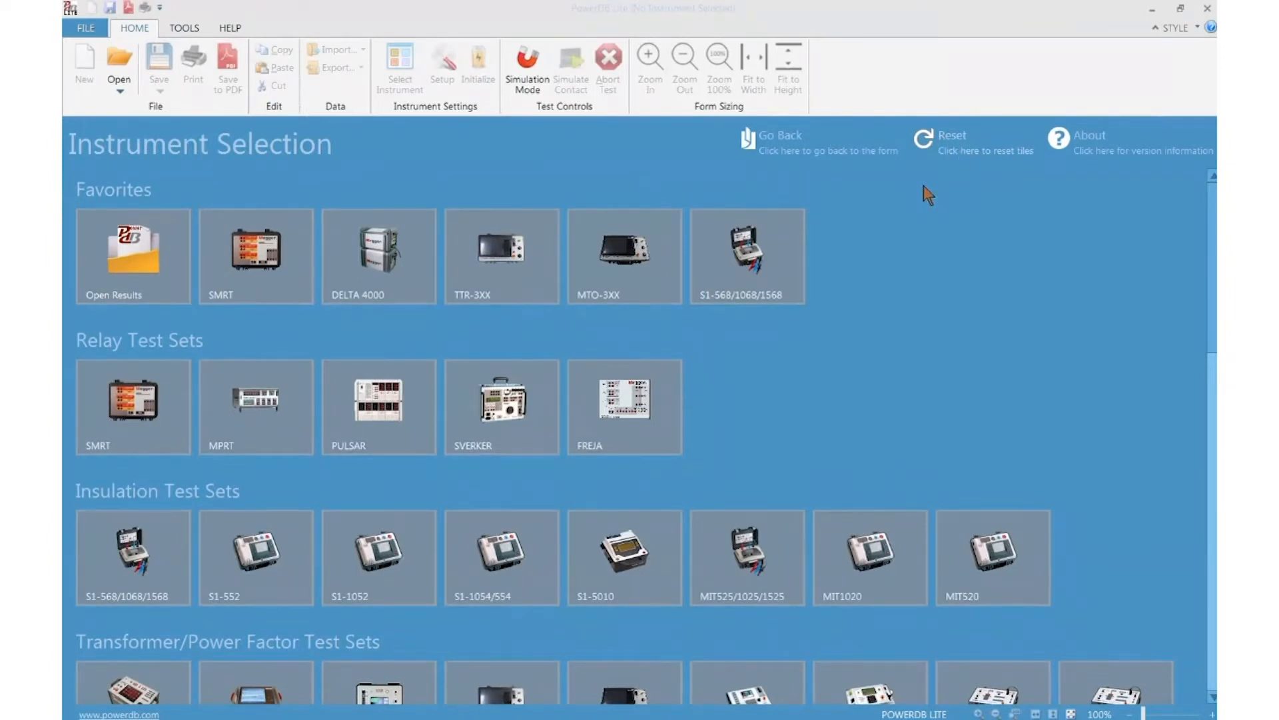
pyautogui.moveTo(772, 430)
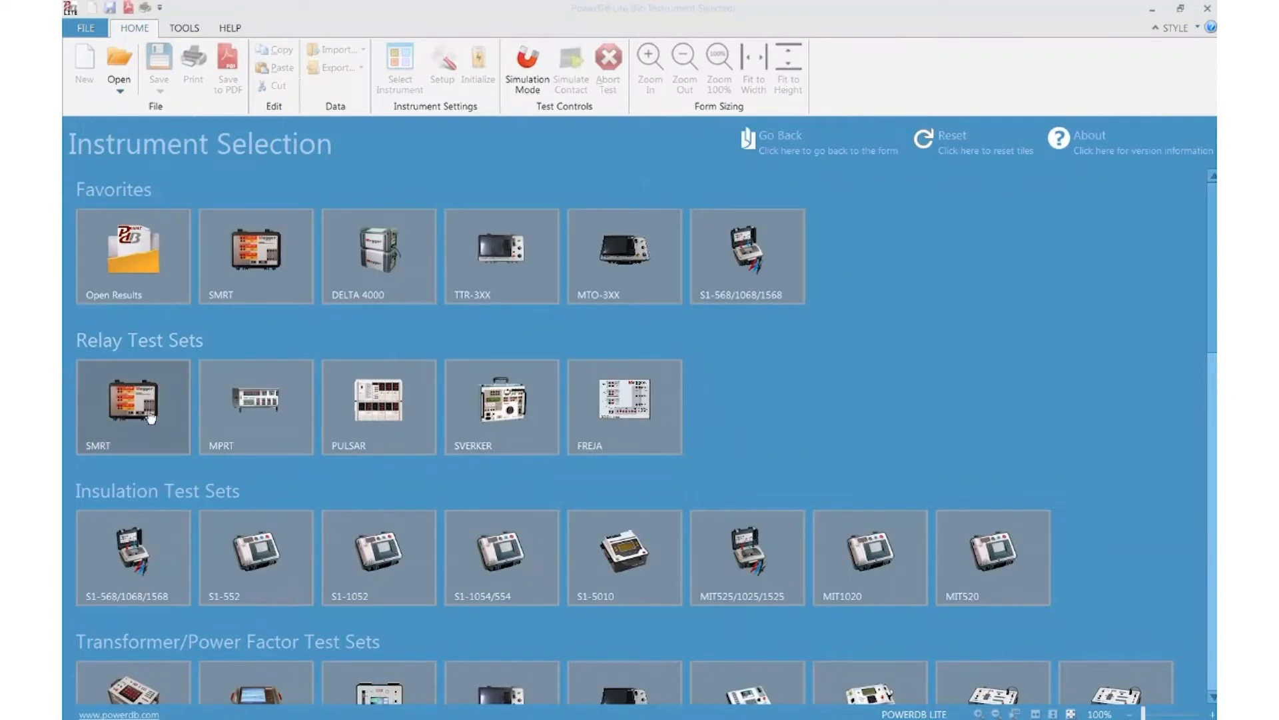
pyautogui.moveTo(952, 417)
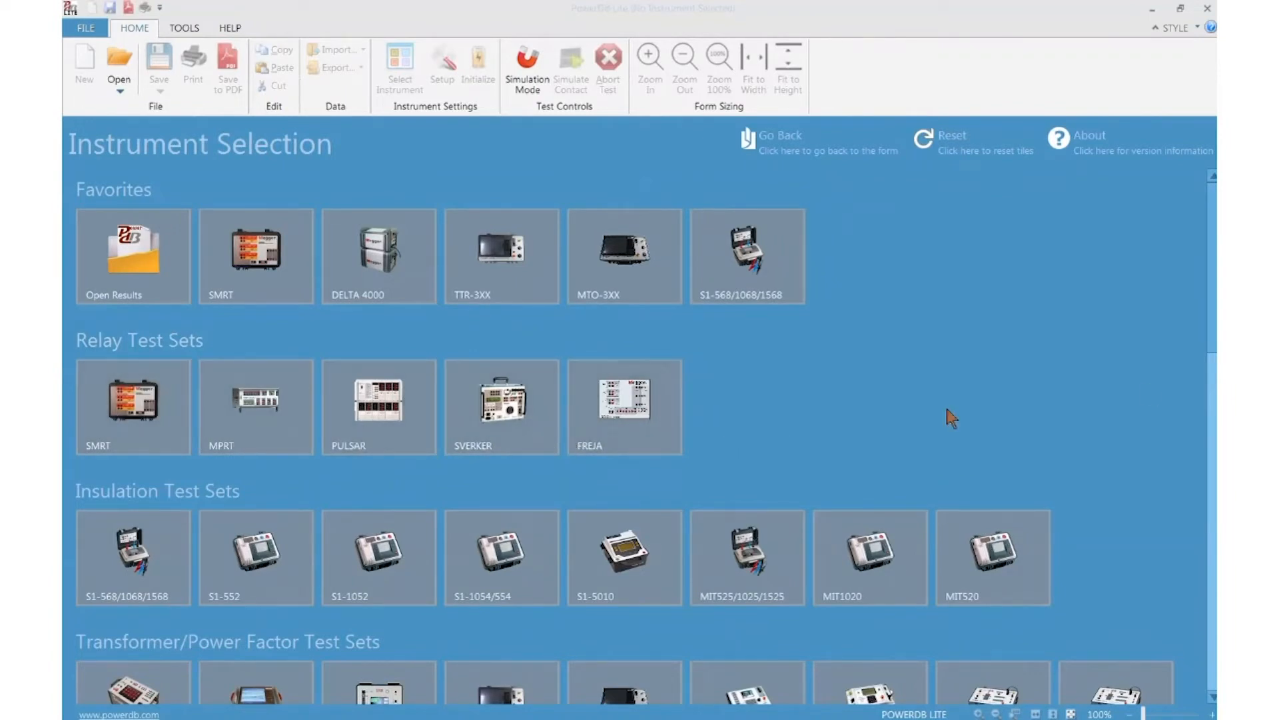
pyautogui.scroll(-3)
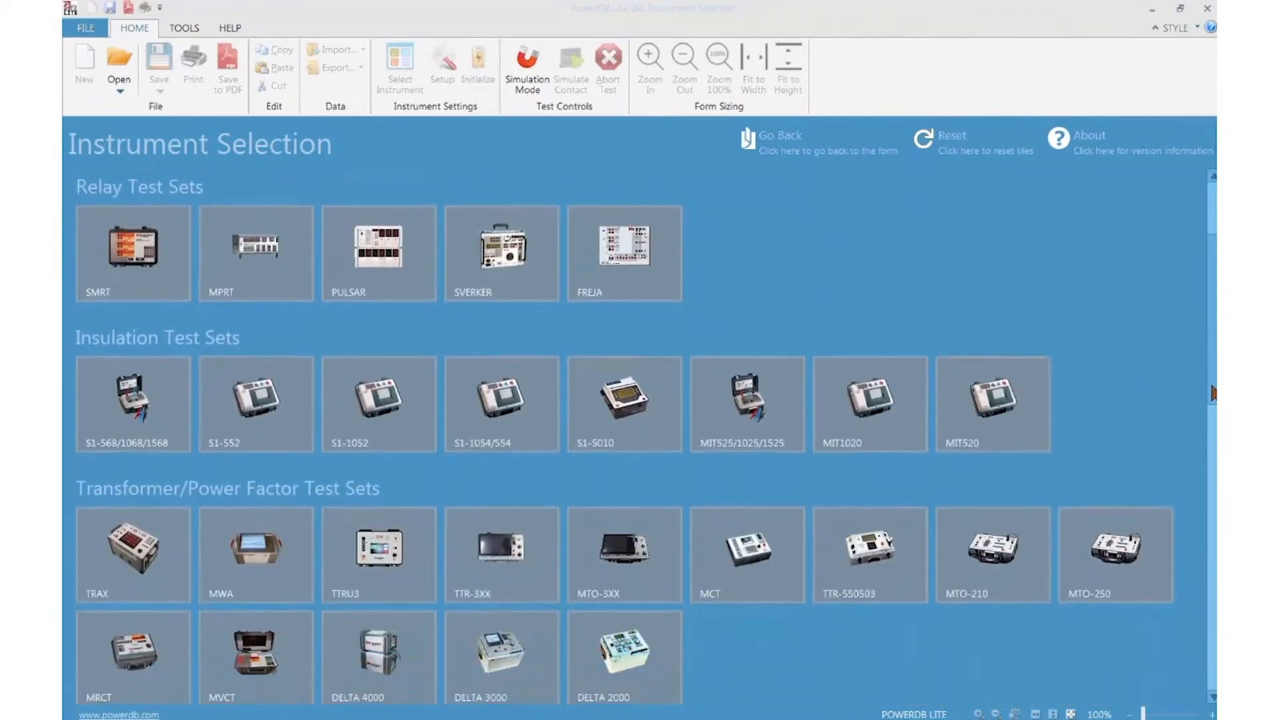
pyautogui.scroll(-3)
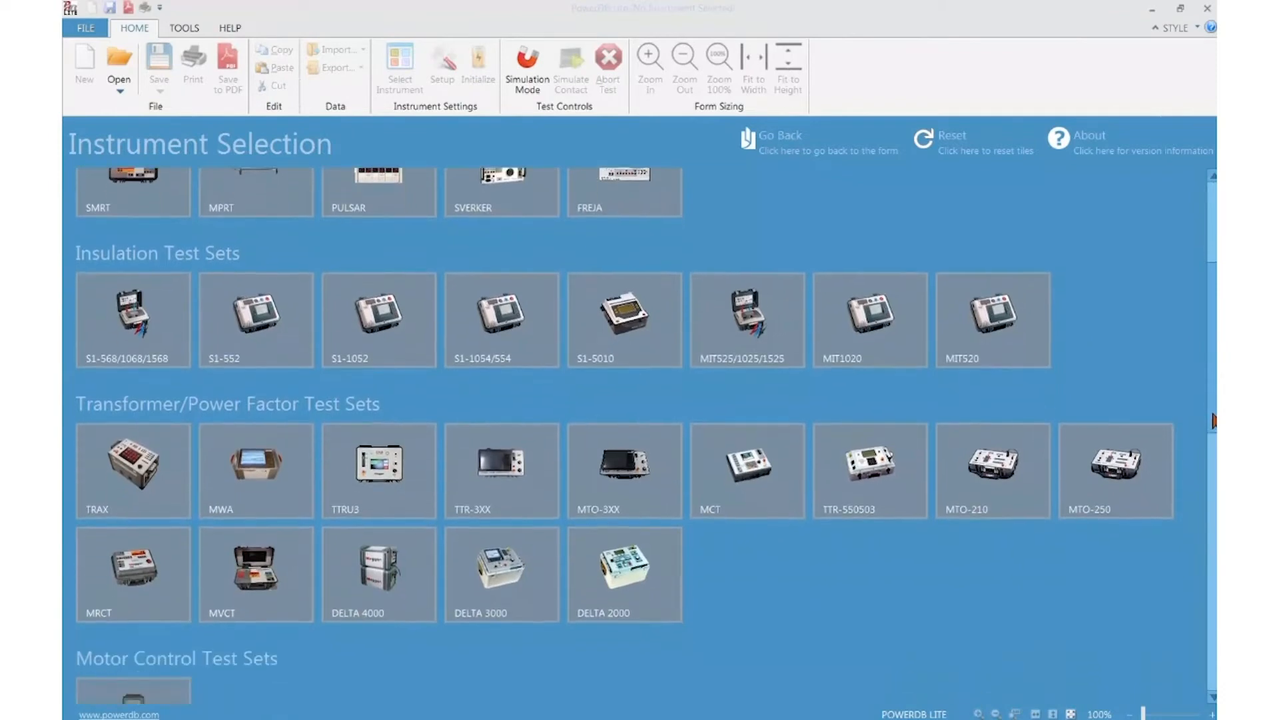
pyautogui.scroll(-3)
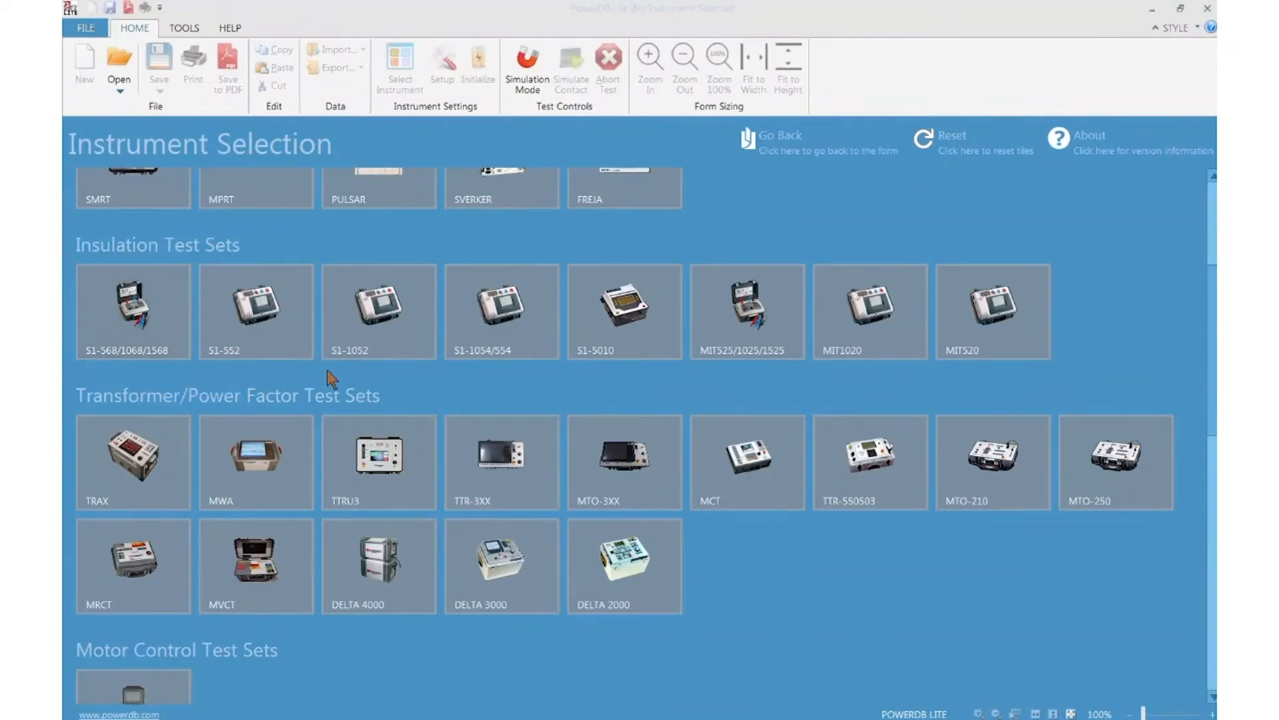
pyautogui.moveTo(930, 397)
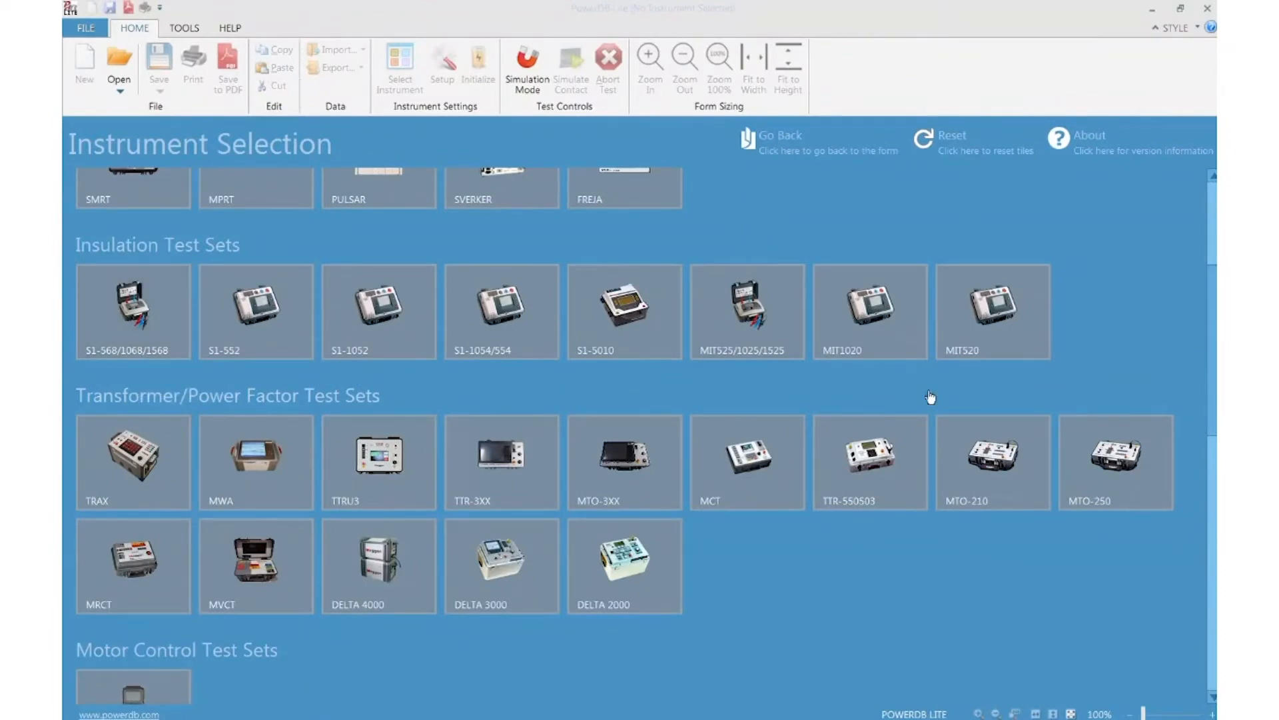
pyautogui.scroll(-3)
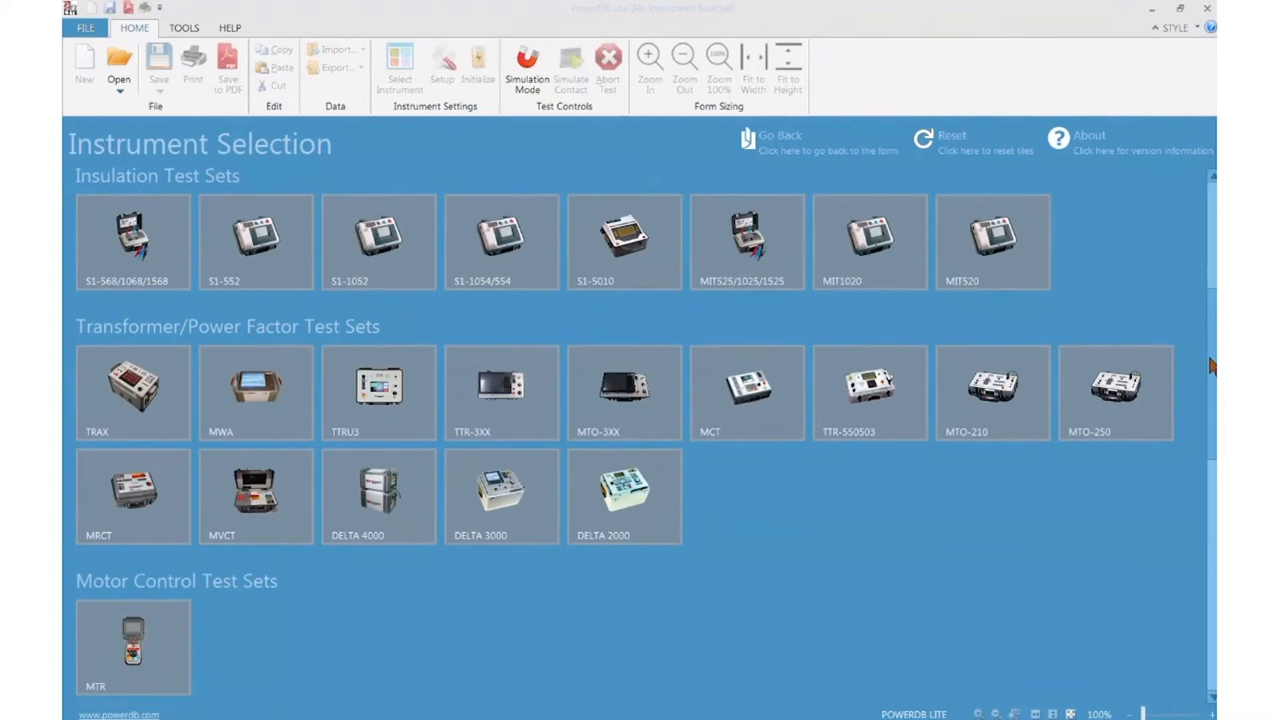
pyautogui.scroll(-3)
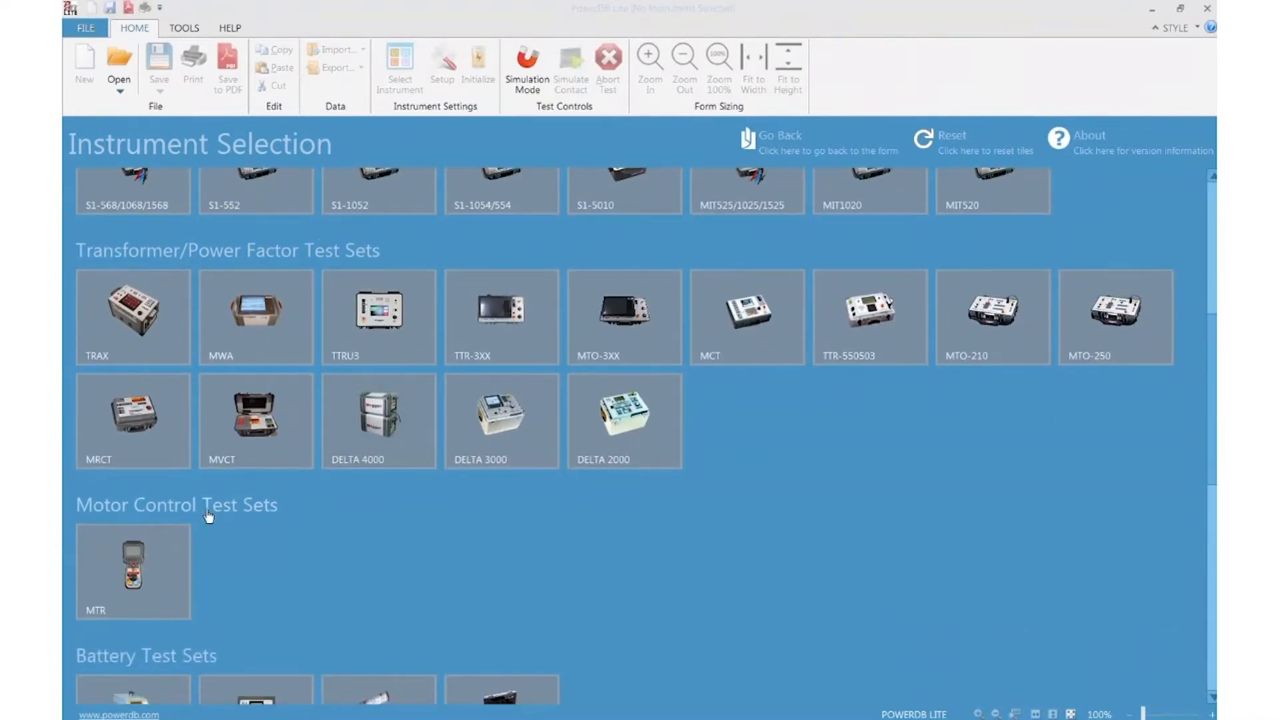
pyautogui.scroll(-3)
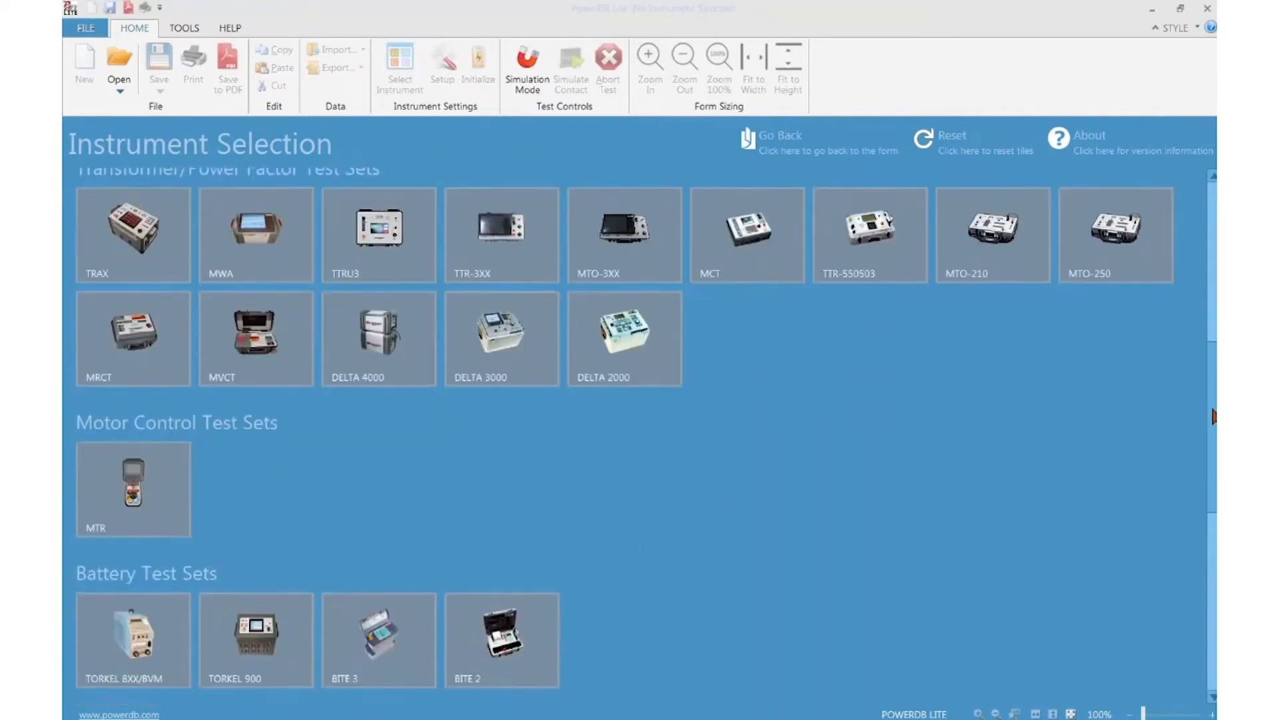
pyautogui.scroll(-3)
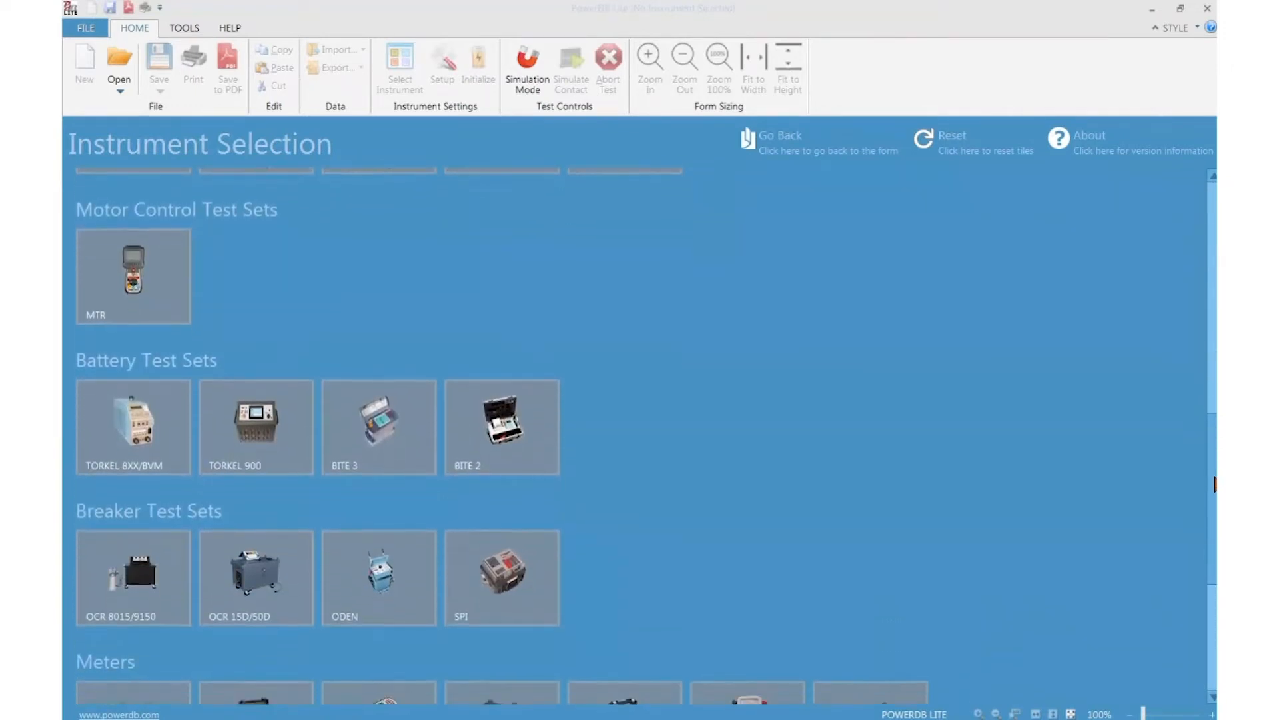
pyautogui.scroll(-3)
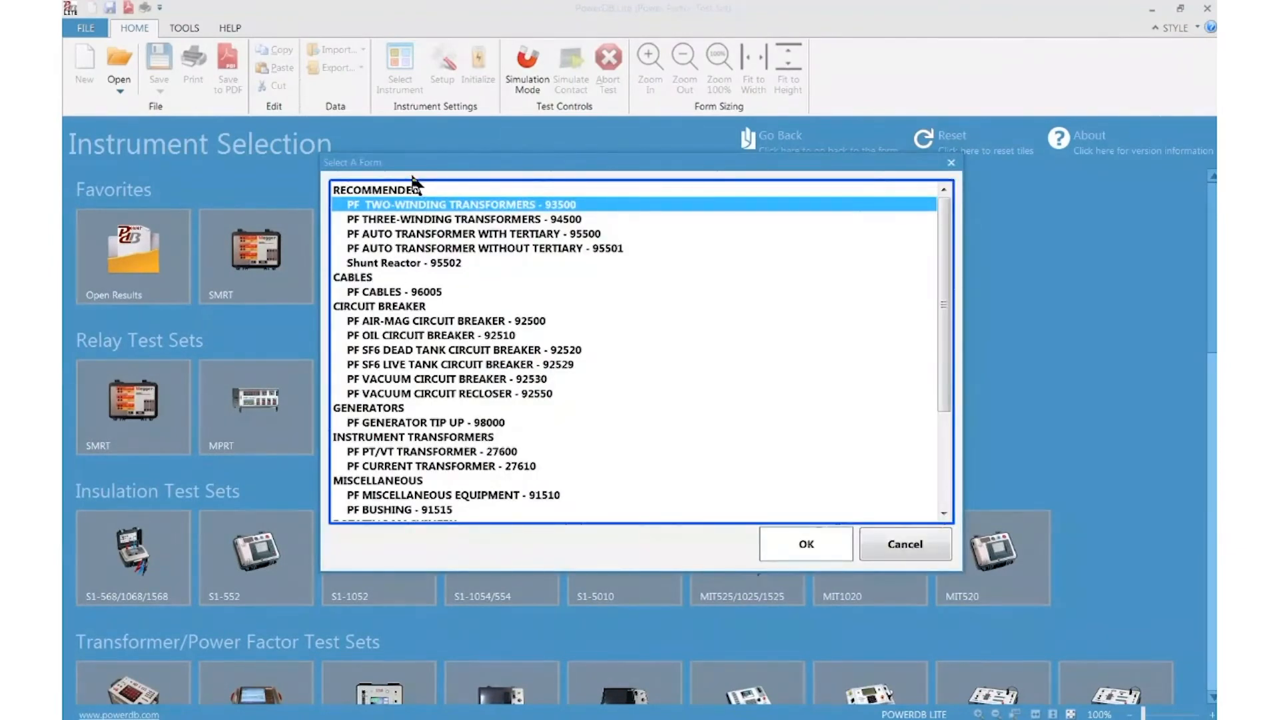
pyautogui.moveTo(445, 289)
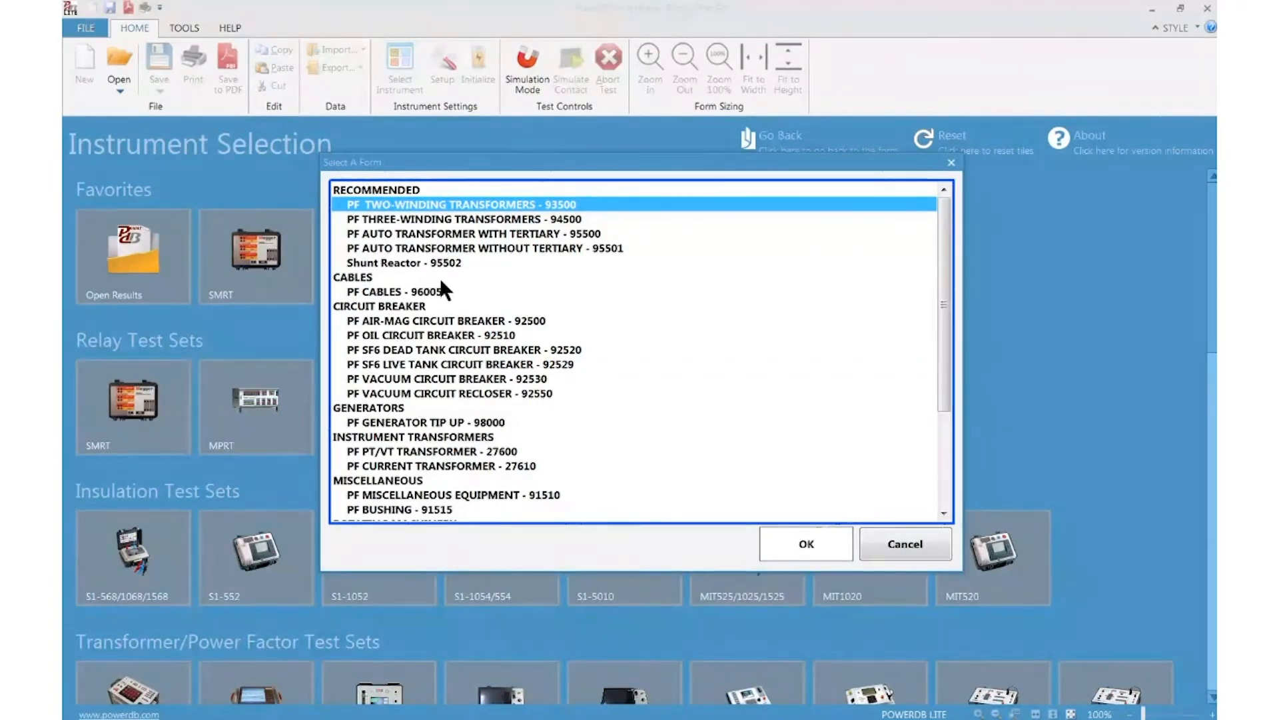
pyautogui.moveTo(478, 237)
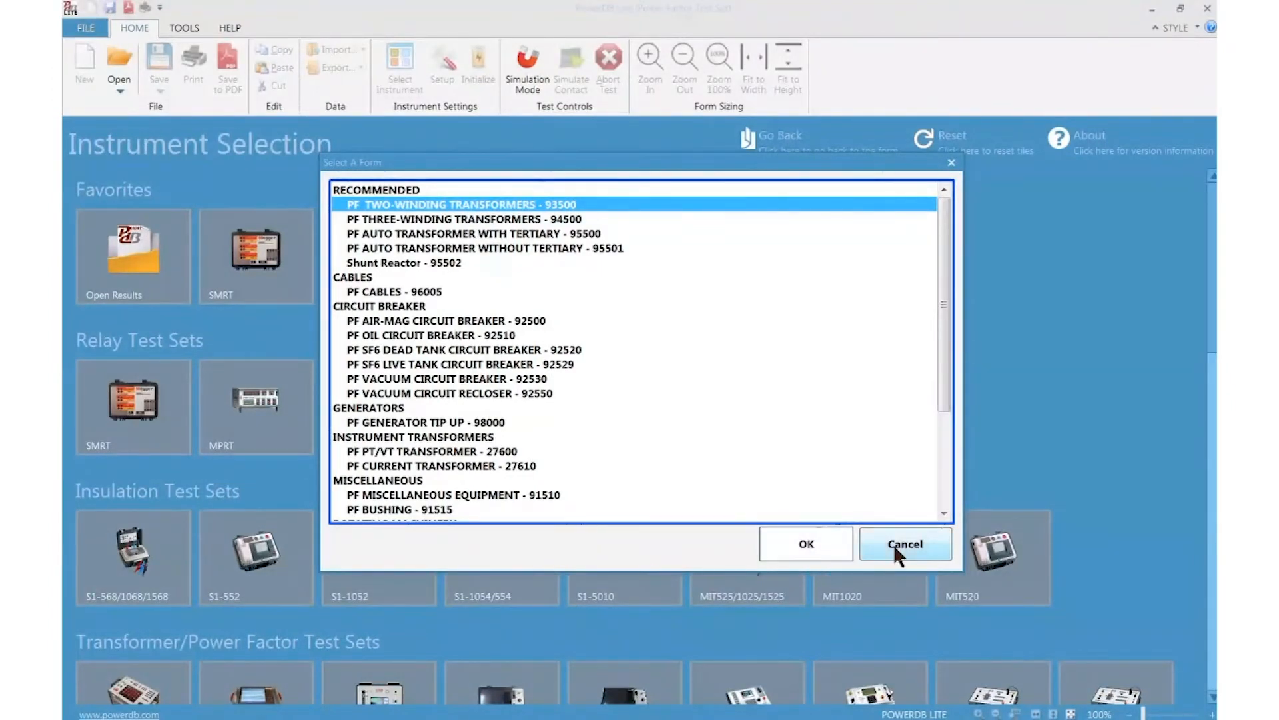
pyautogui.click(903, 544)
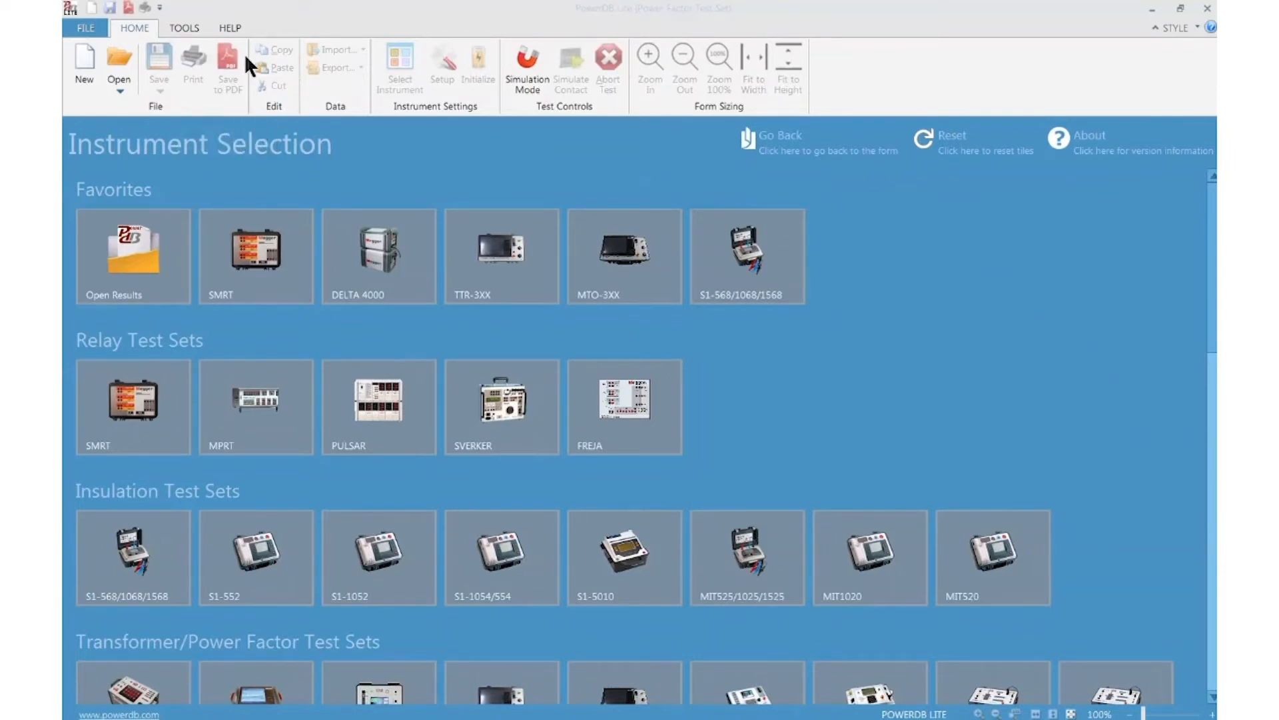
pyautogui.moveTo(228, 68)
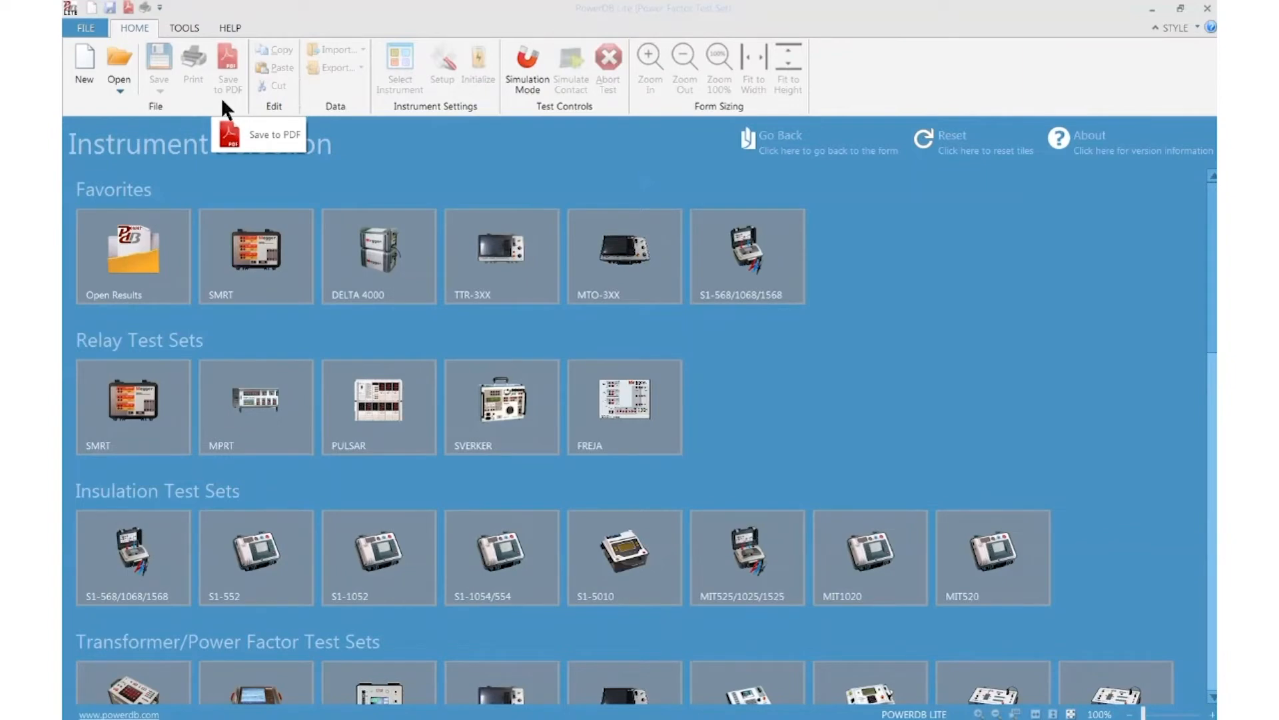
pyautogui.moveTo(194, 62)
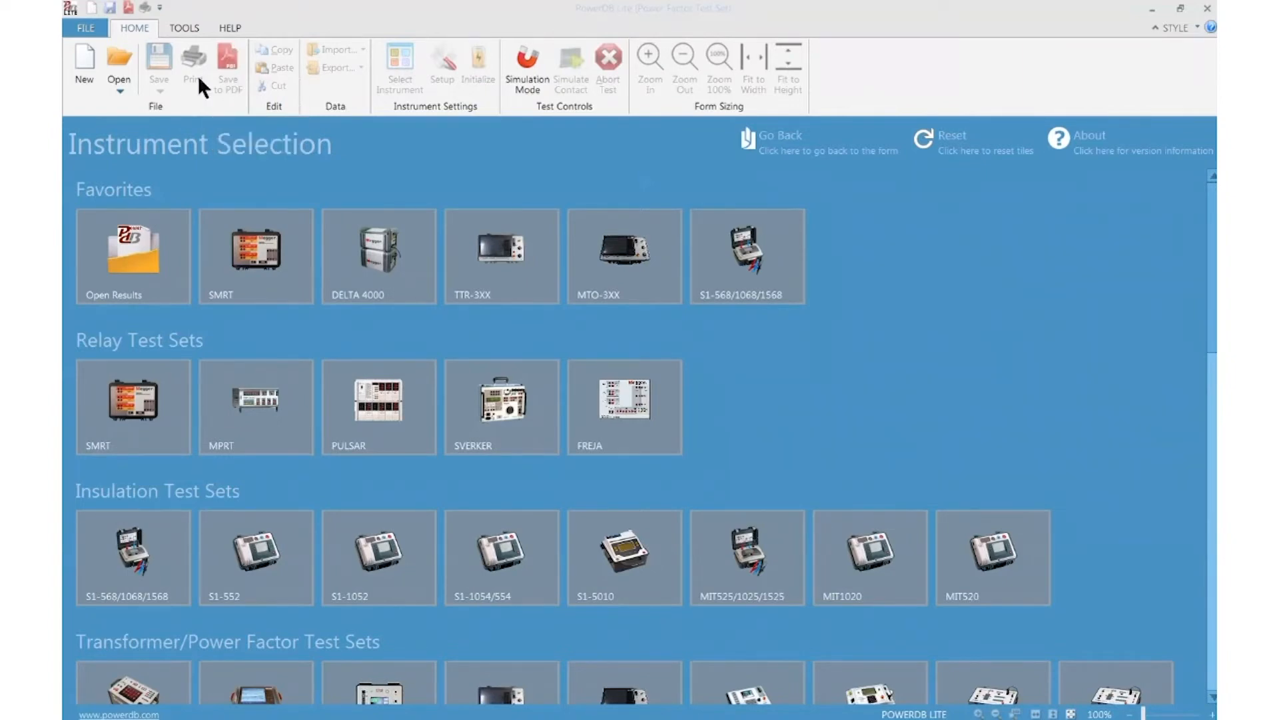
pyautogui.moveTo(228, 67)
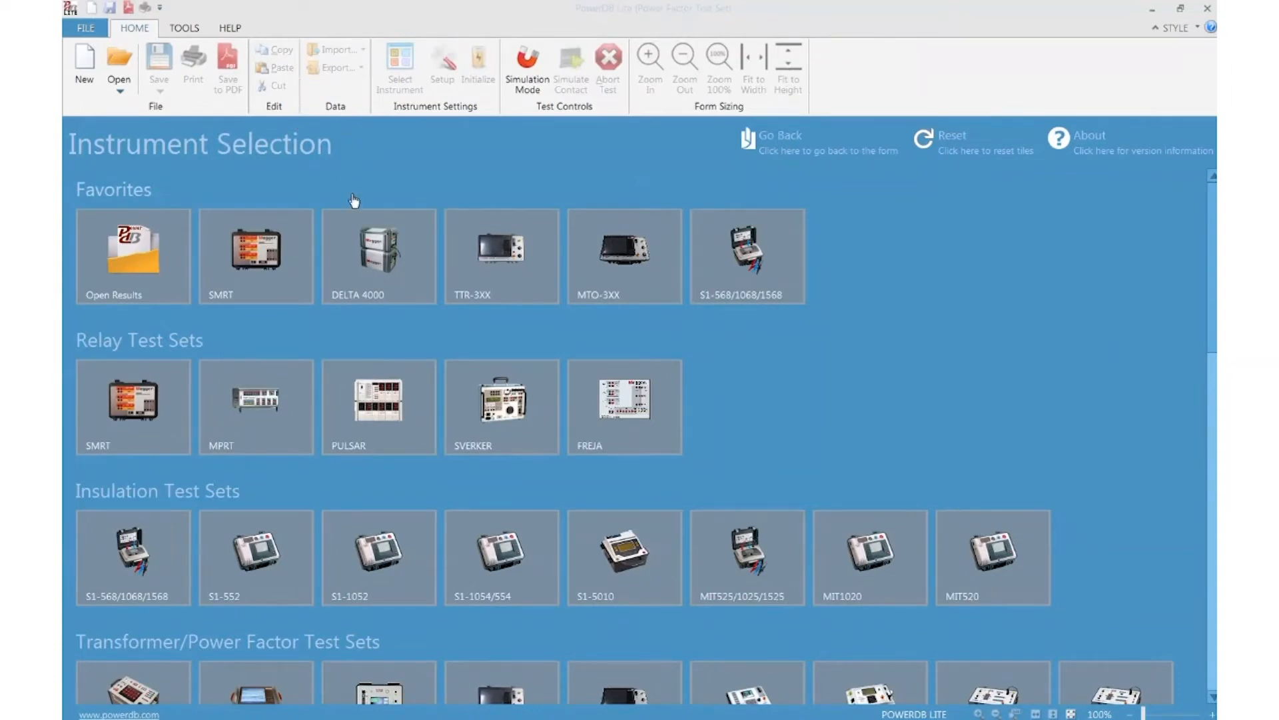
# - Look over the Import and Export data choices, then show the Tools commands
pyautogui.click(336, 51)
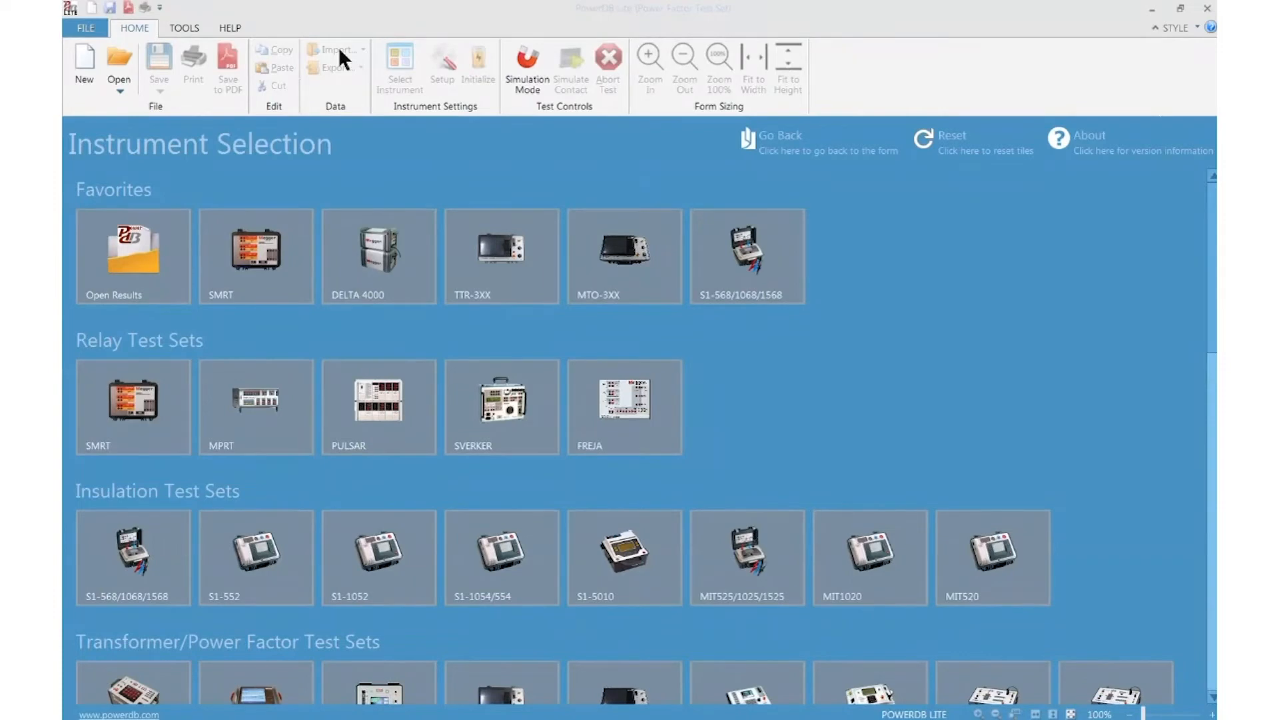
pyautogui.click(333, 49)
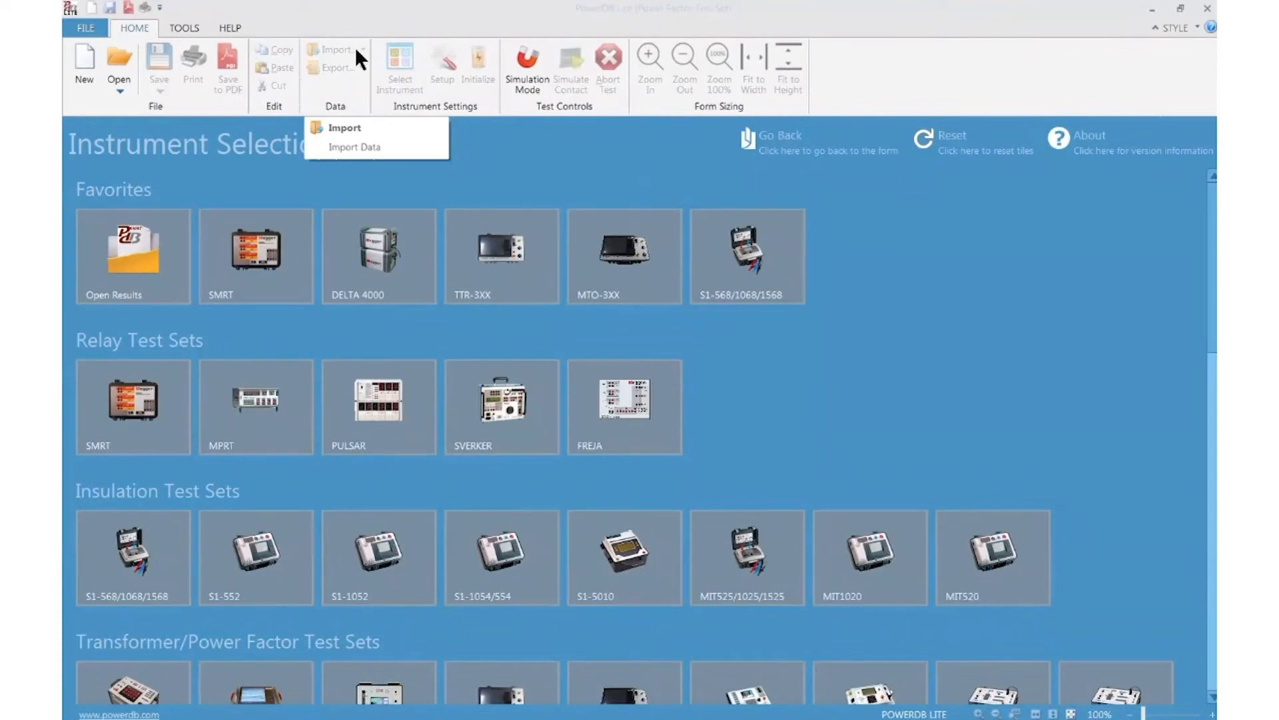
pyautogui.click(336, 51)
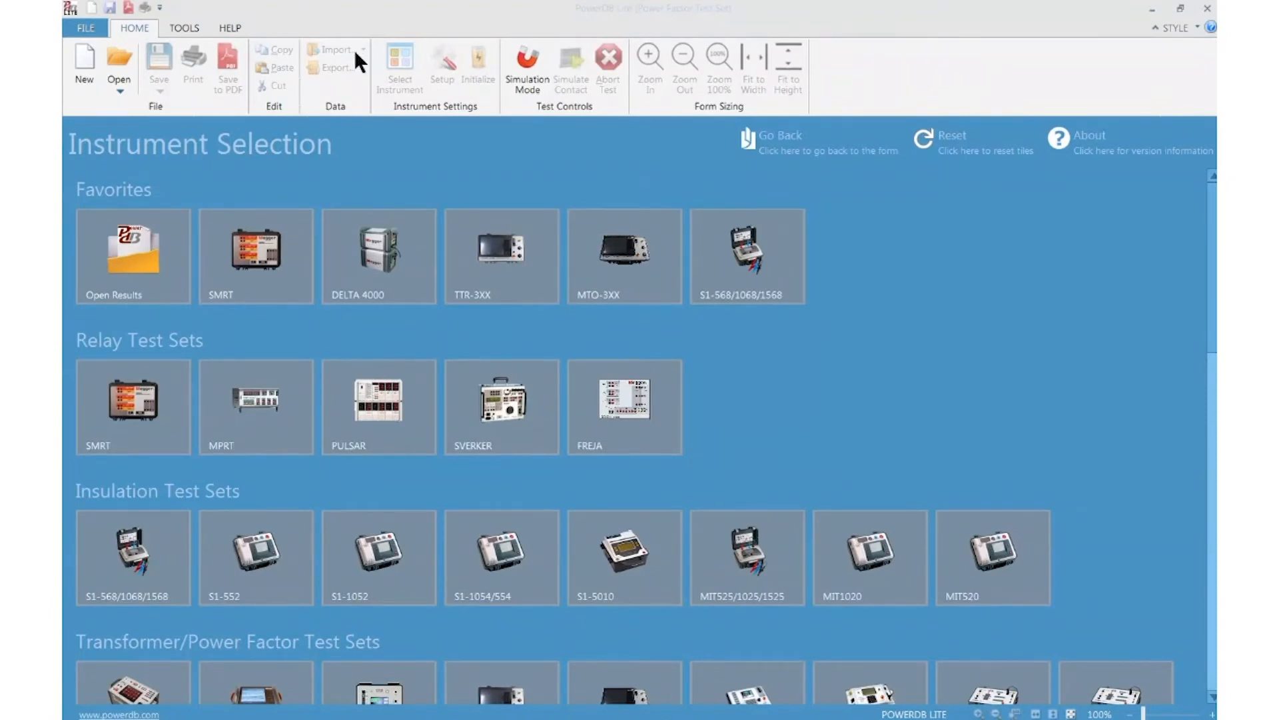
pyautogui.click(334, 66)
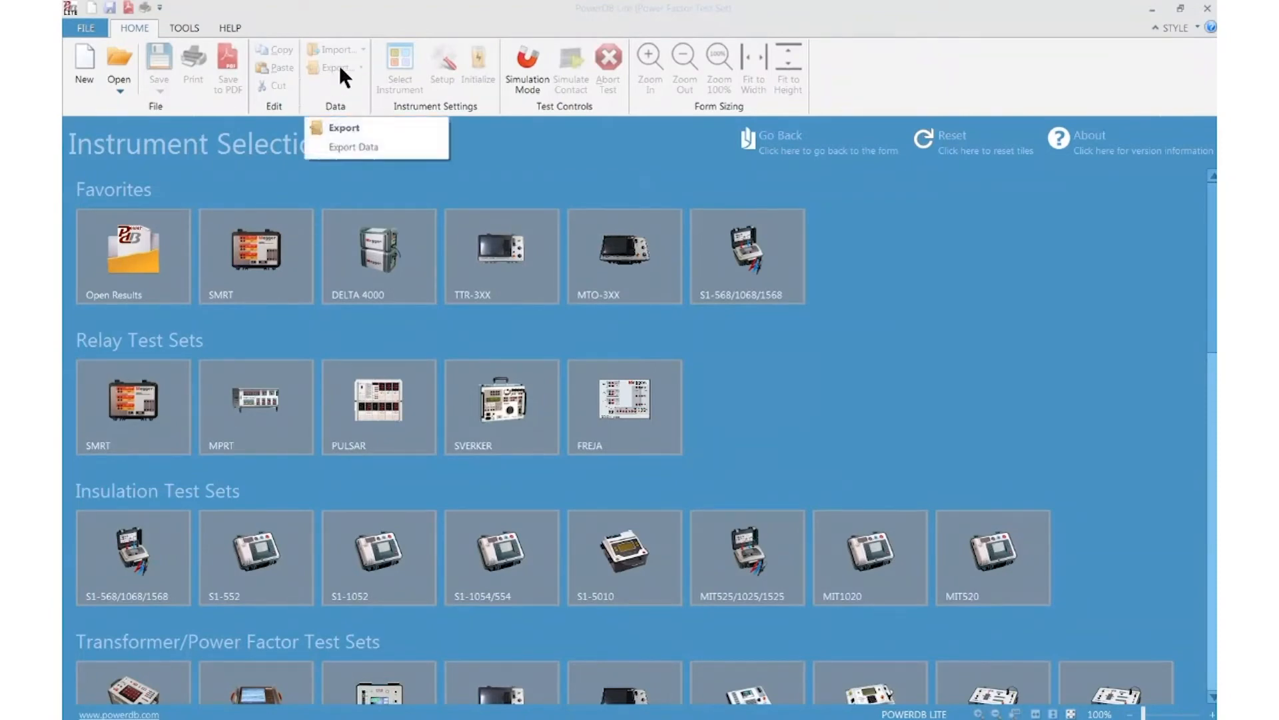
pyautogui.moveTo(412, 173)
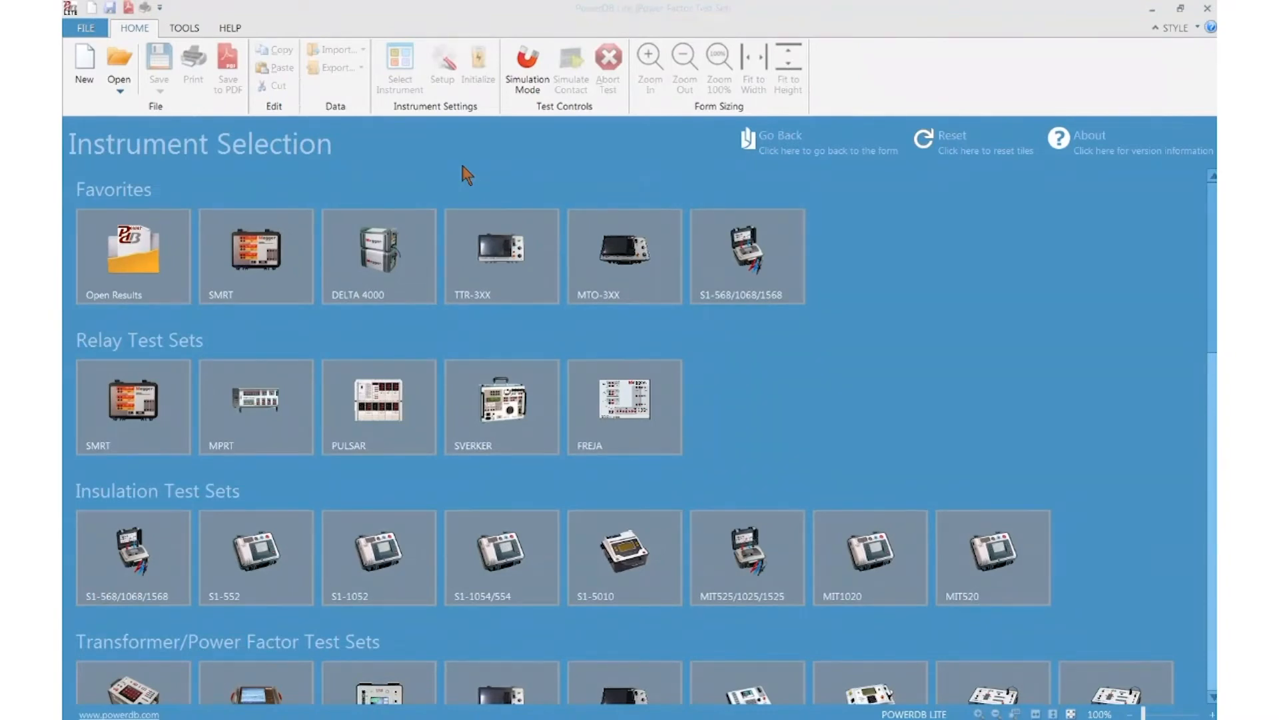
pyautogui.click(184, 28)
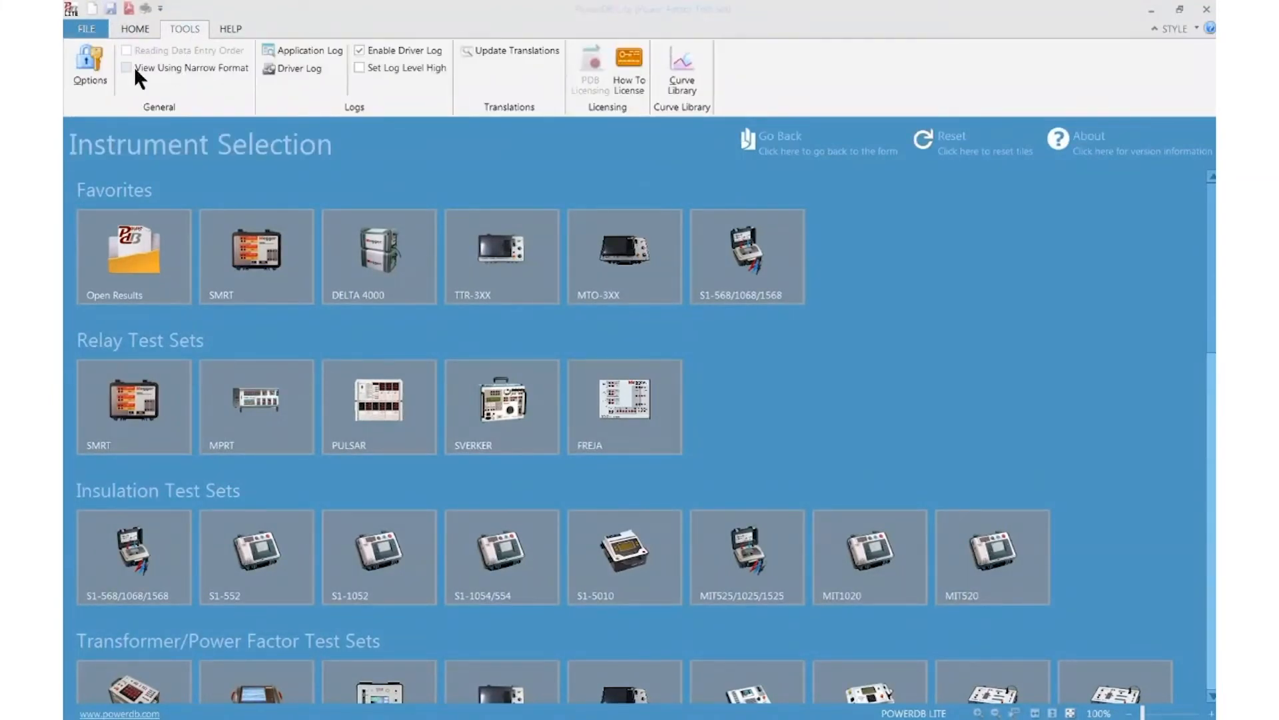
pyautogui.moveTo(89, 67)
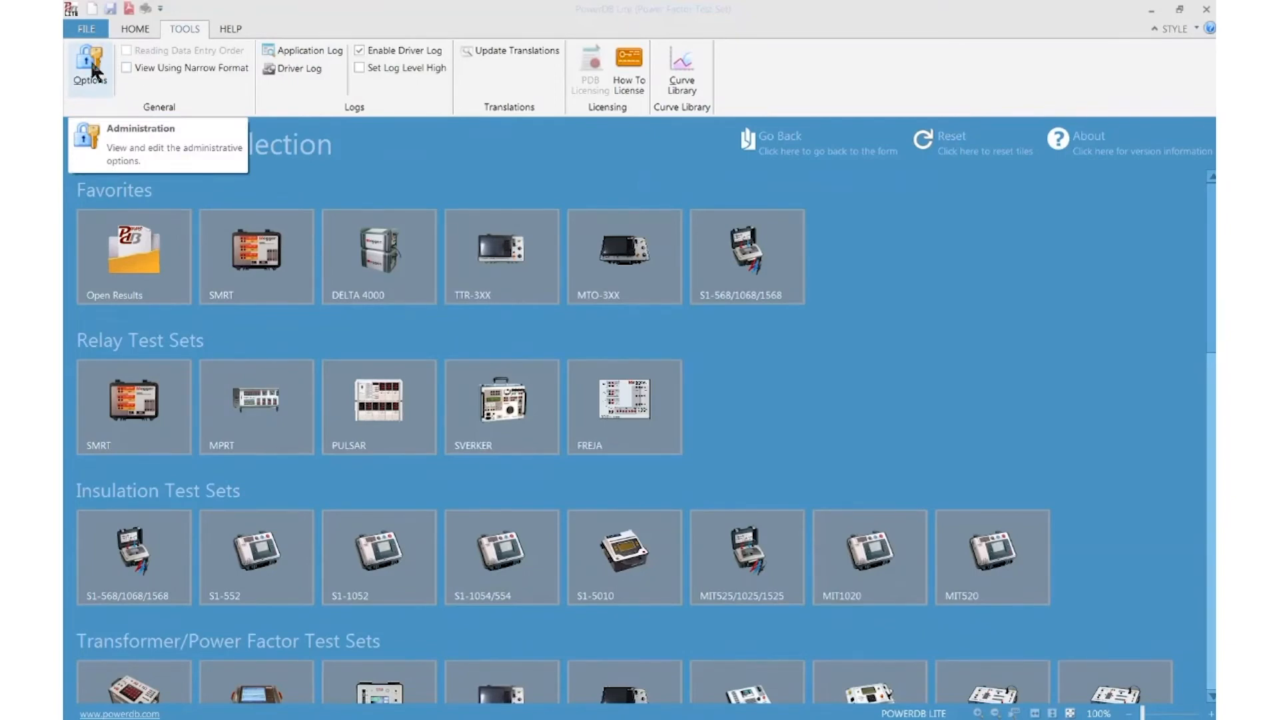
# - Open the Options dialog for language, units, logos, header and web storage
pyautogui.click(89, 68)
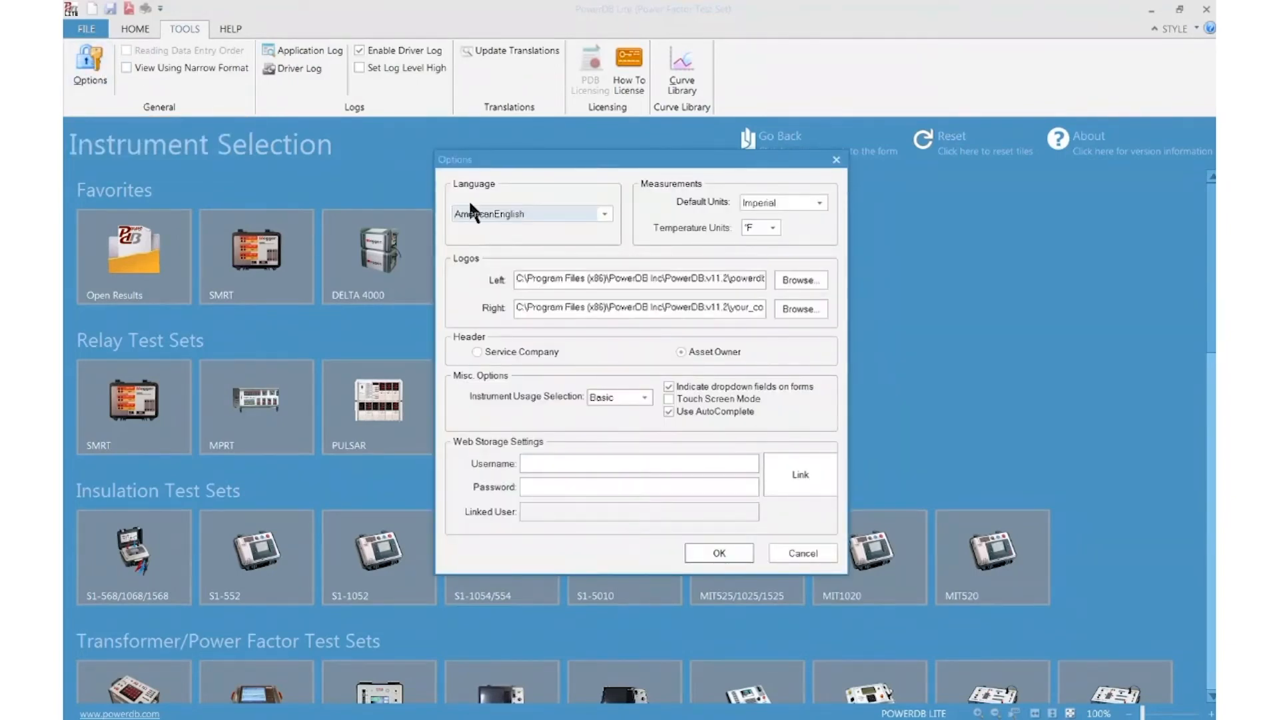
pyautogui.moveTo(663, 204)
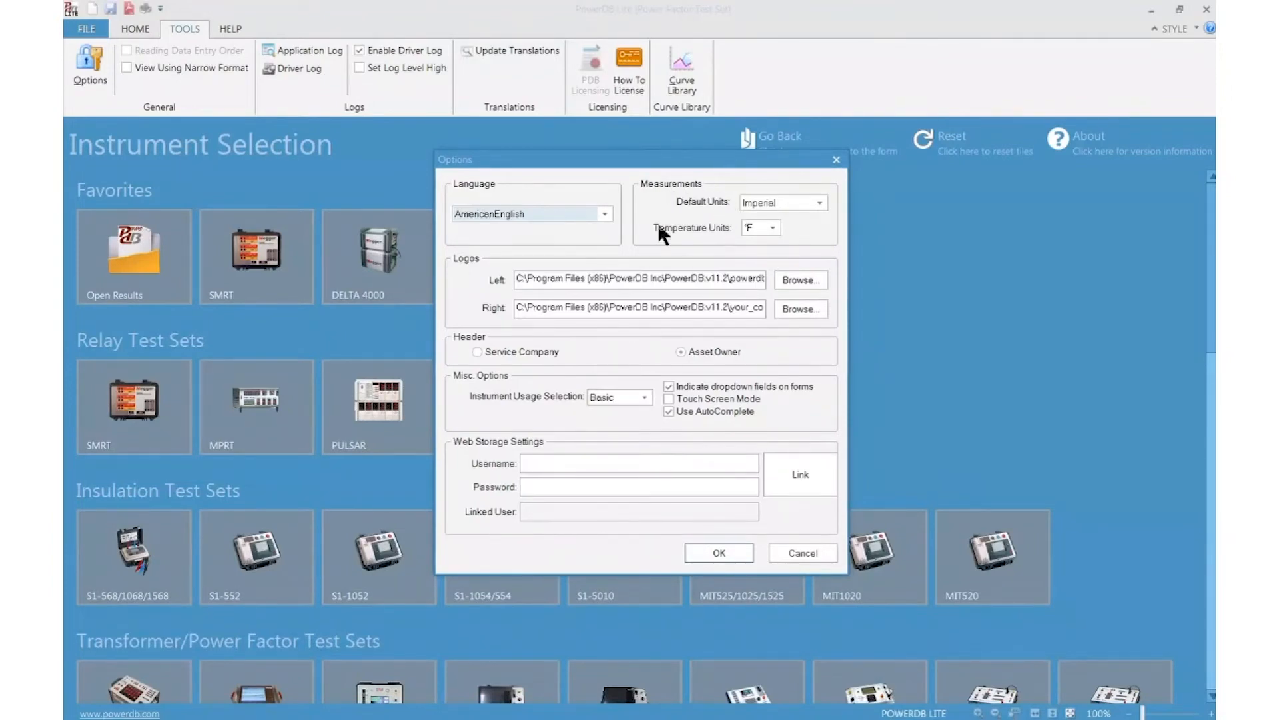
pyautogui.moveTo(730, 274)
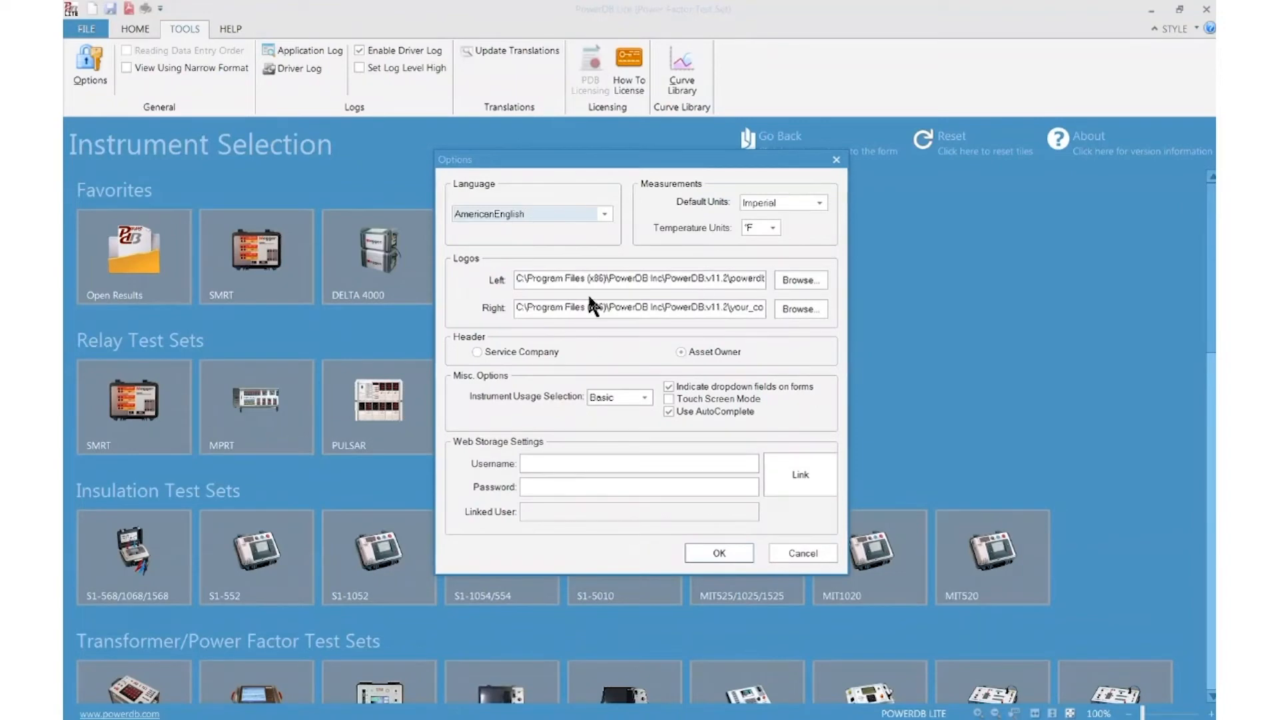
pyautogui.moveTo(507, 323)
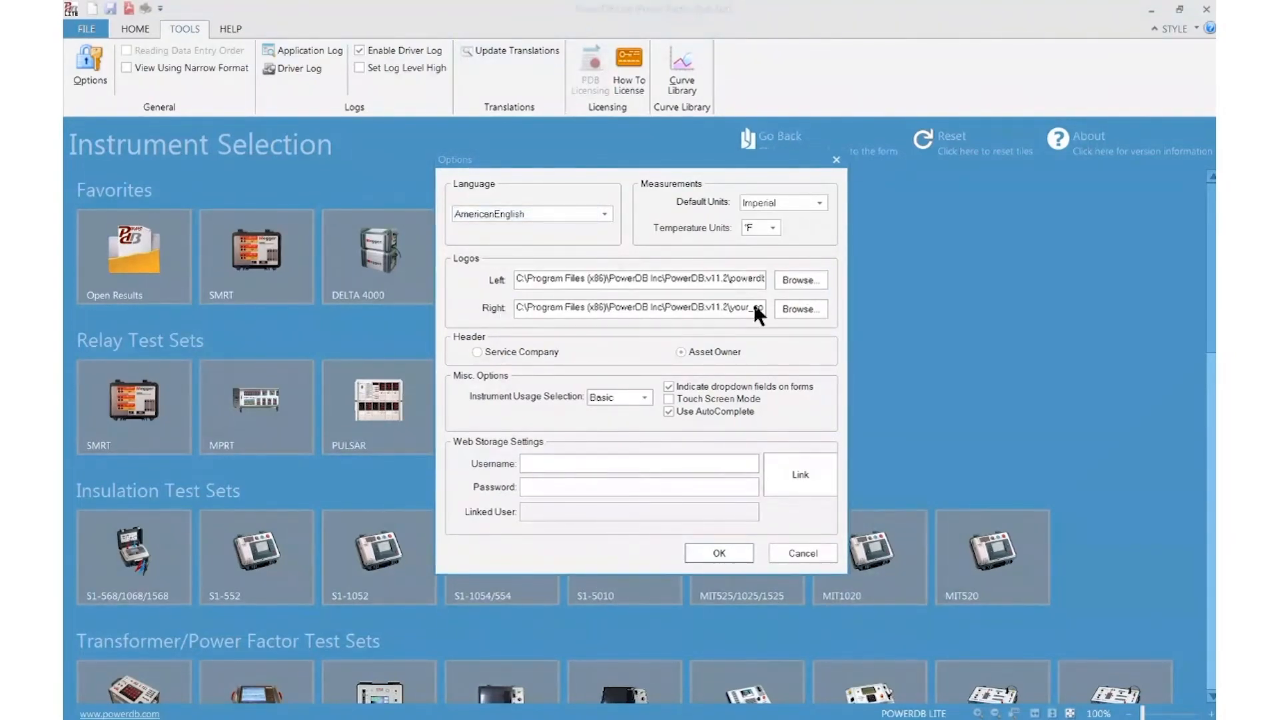
# - Browse for a right logo image without choosing one, then close Options unchanged
pyautogui.click(799, 308)
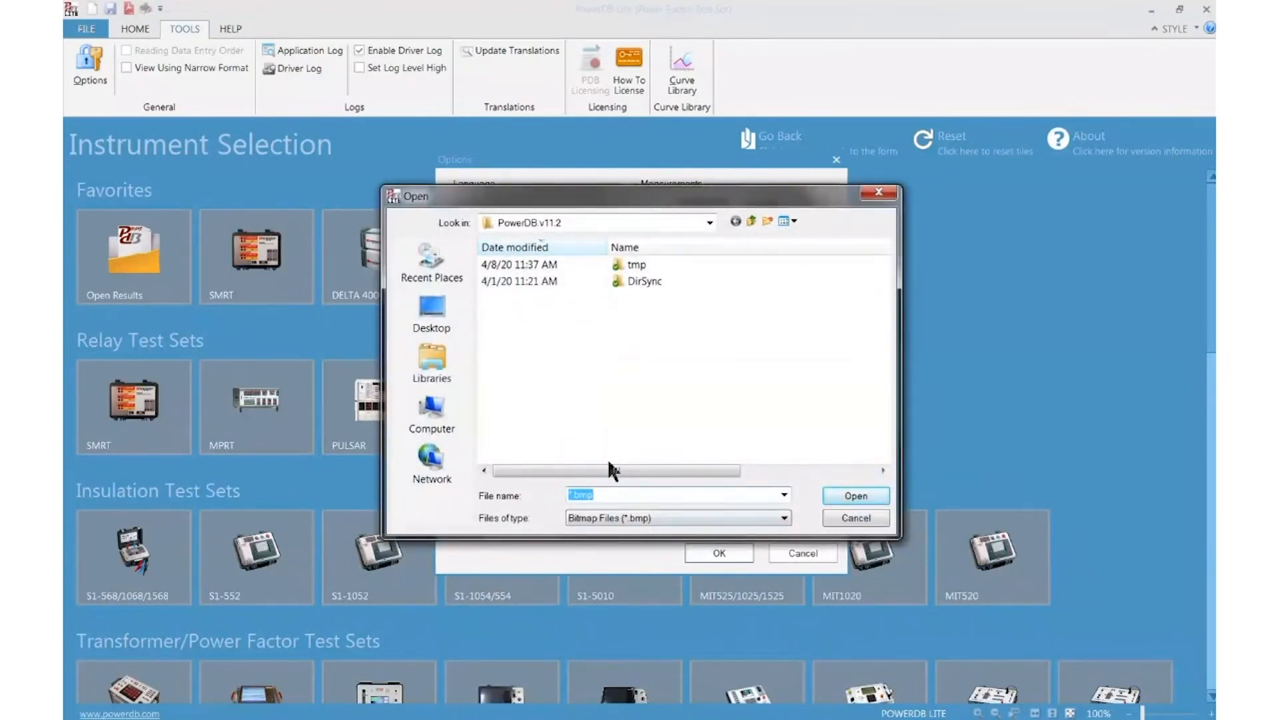
pyautogui.click(854, 517)
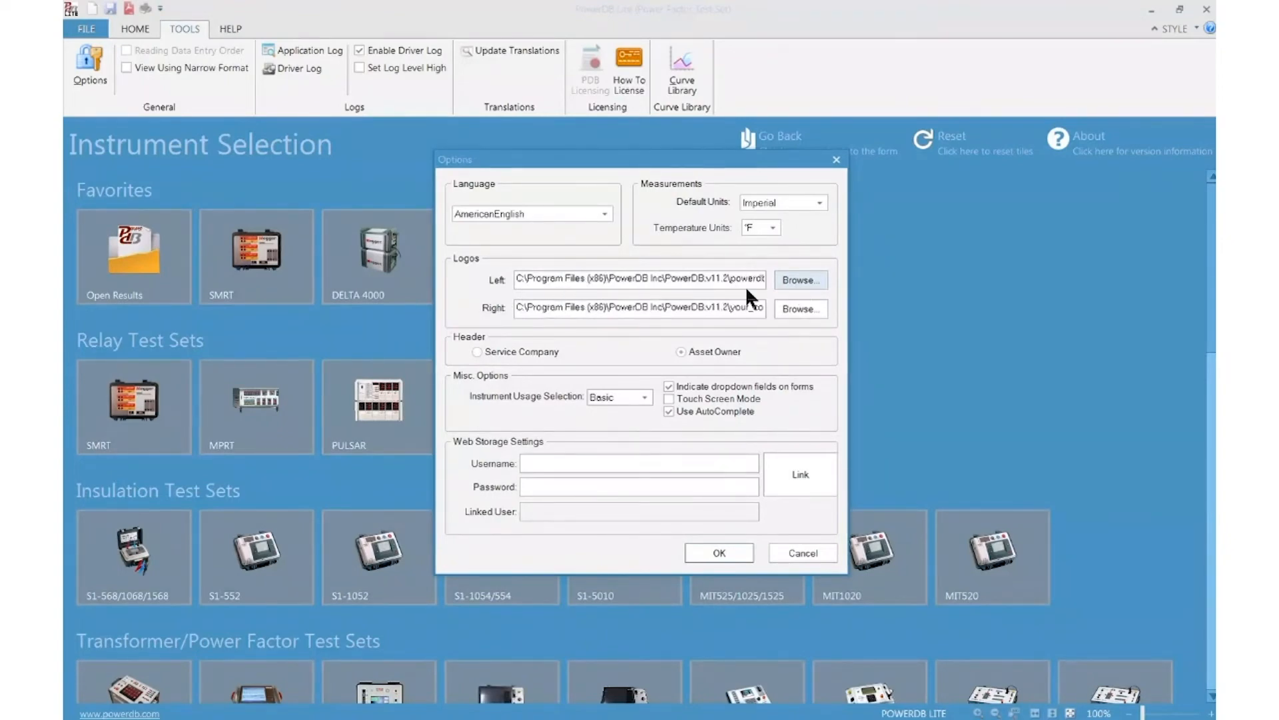
pyautogui.moveTo(492, 333)
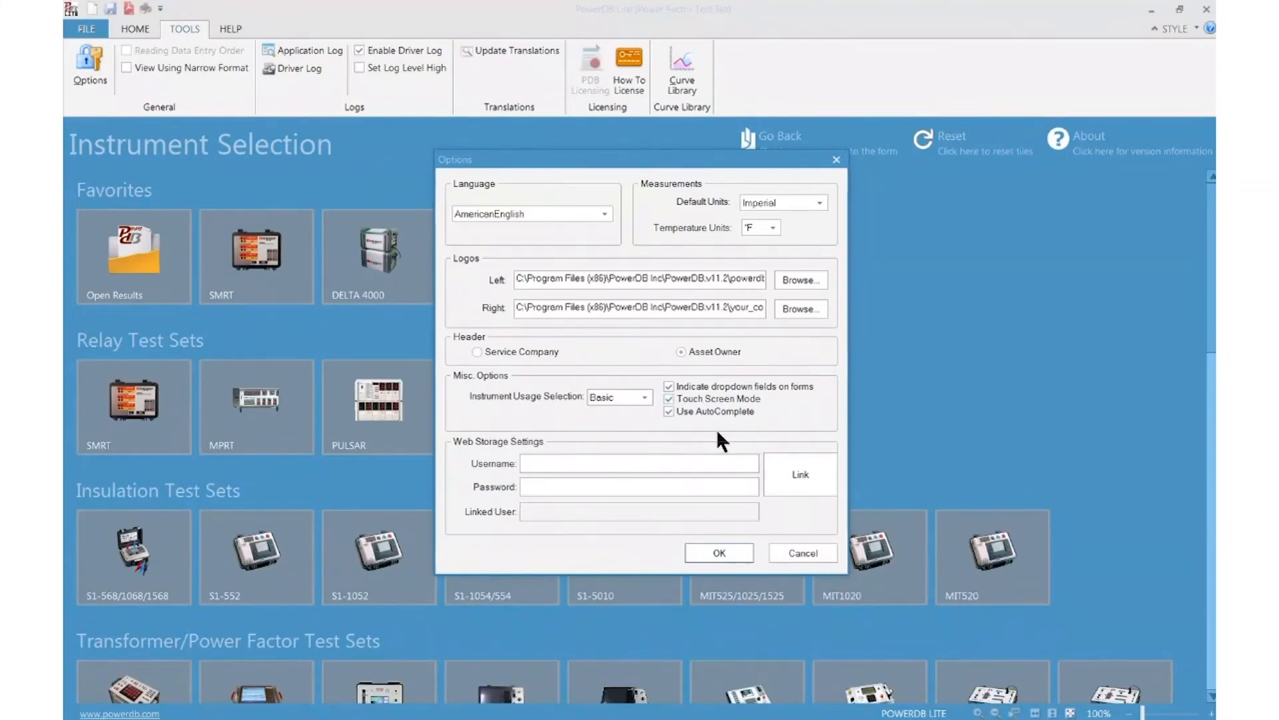
pyautogui.click(669, 398)
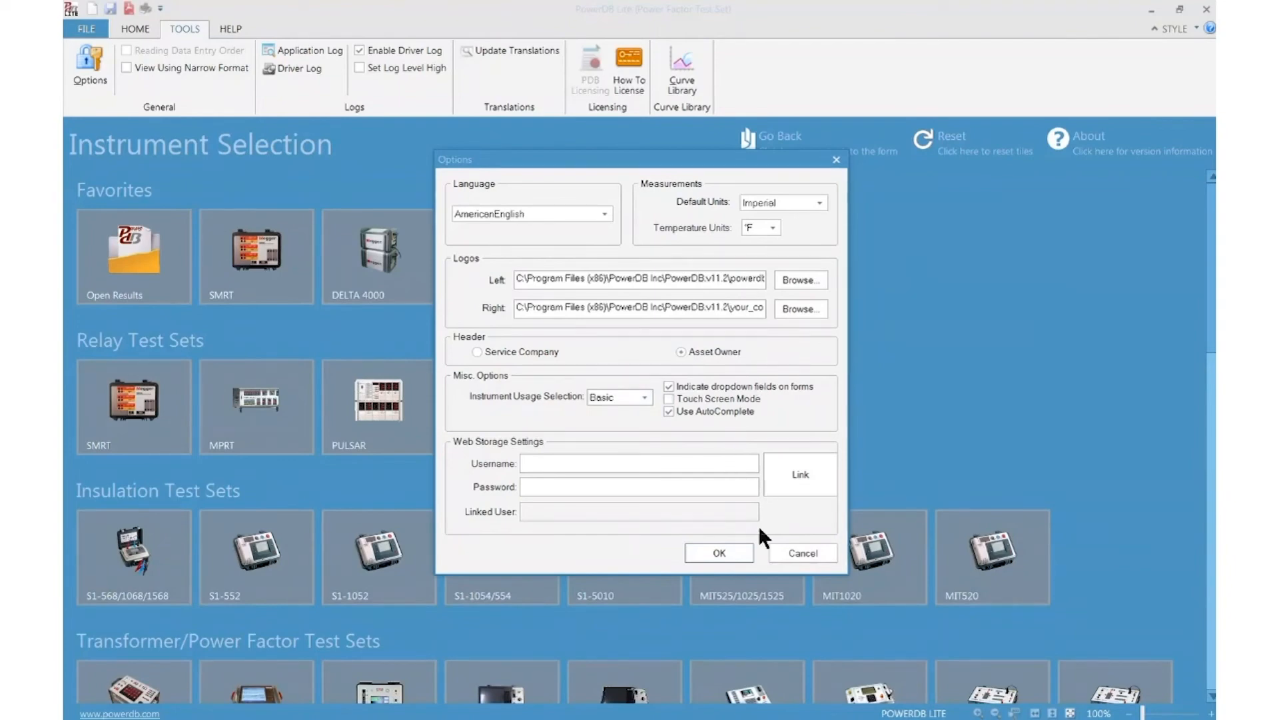
pyautogui.click(718, 552)
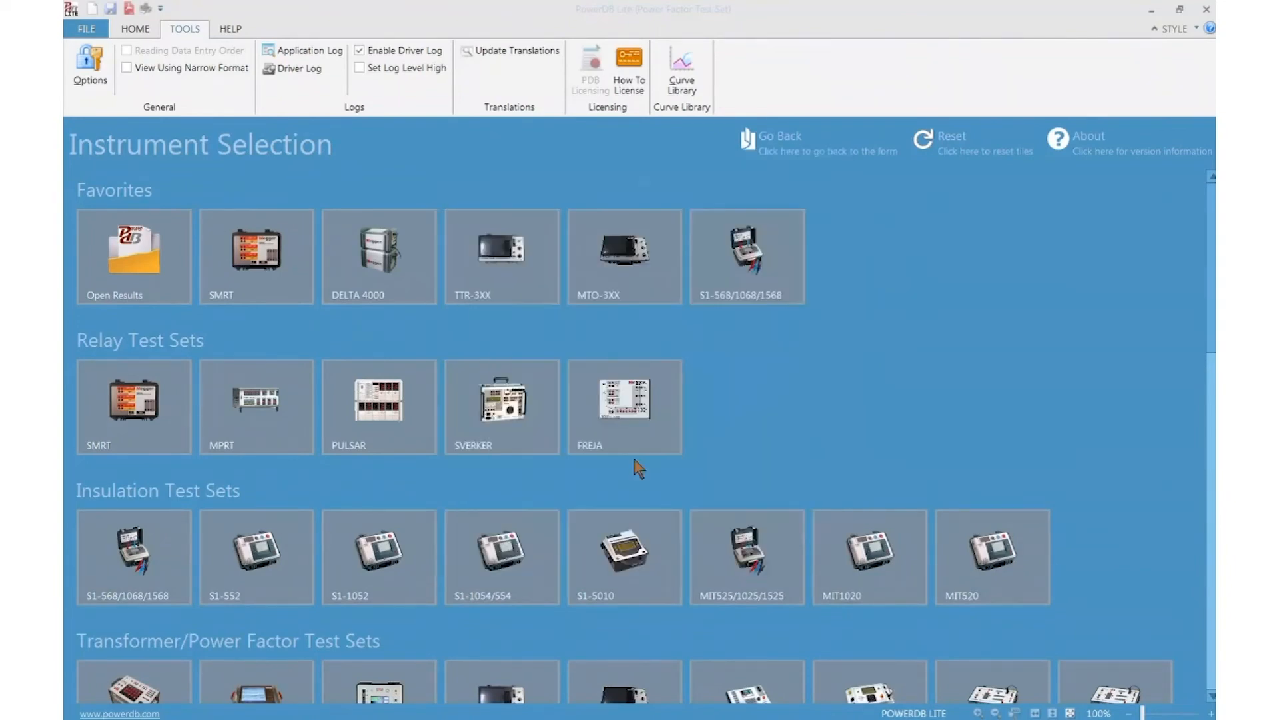
pyautogui.moveTo(180, 48)
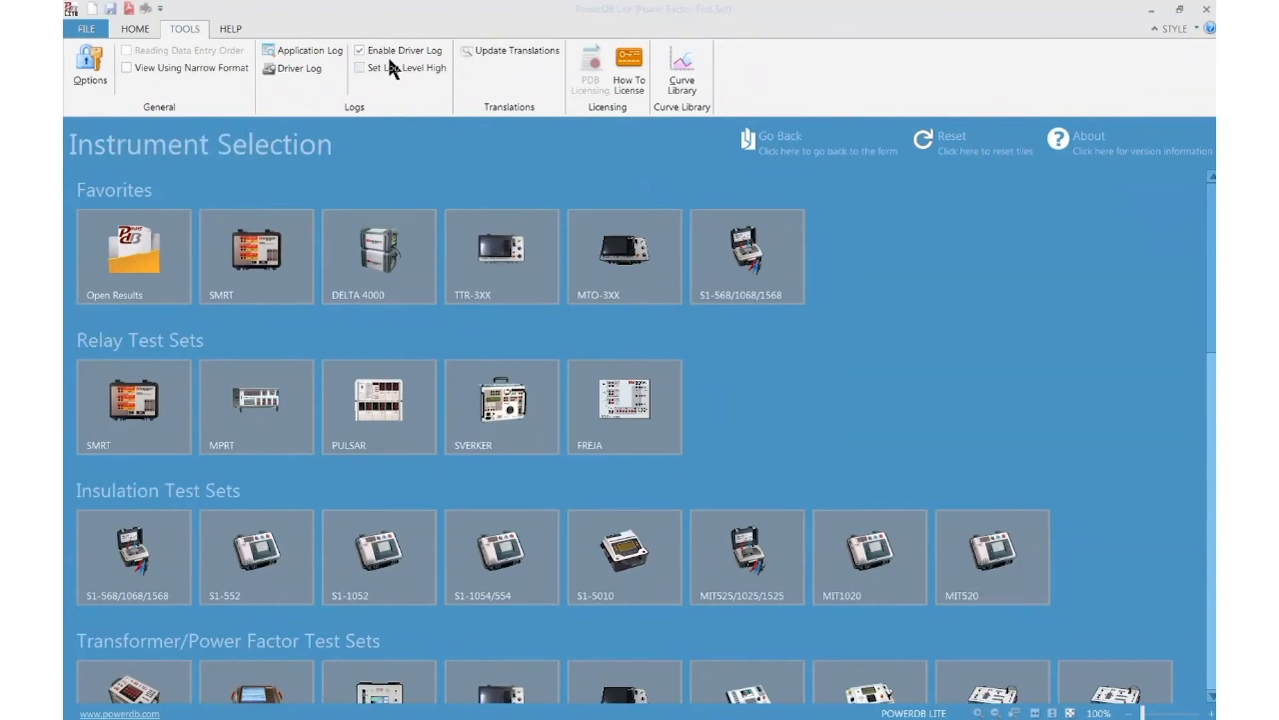
pyautogui.moveTo(360, 68)
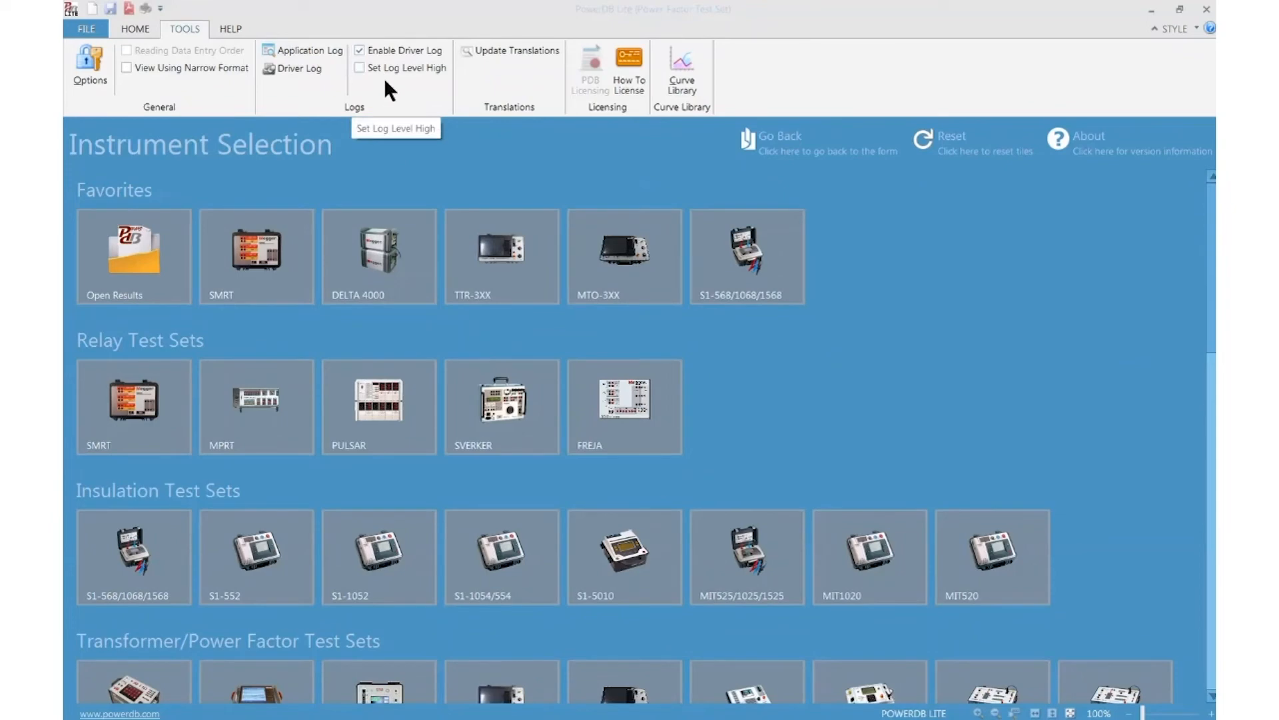
pyautogui.moveTo(400, 50)
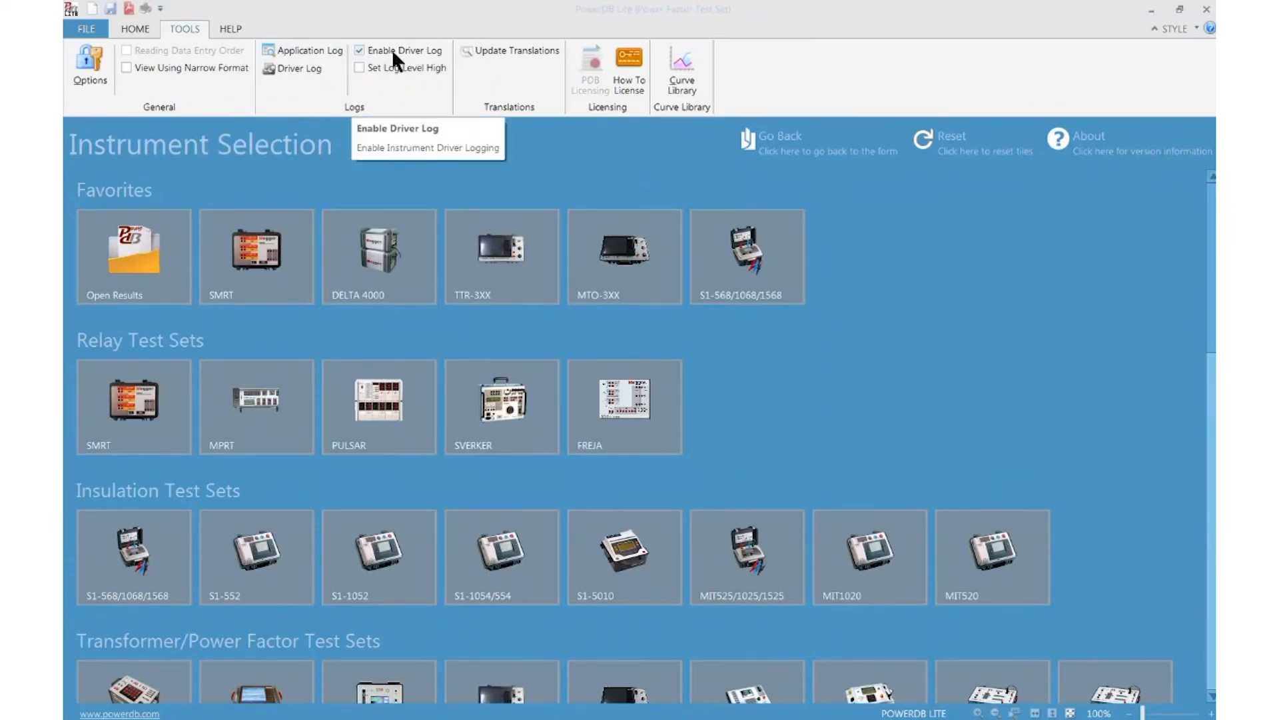
pyautogui.moveTo(423, 104)
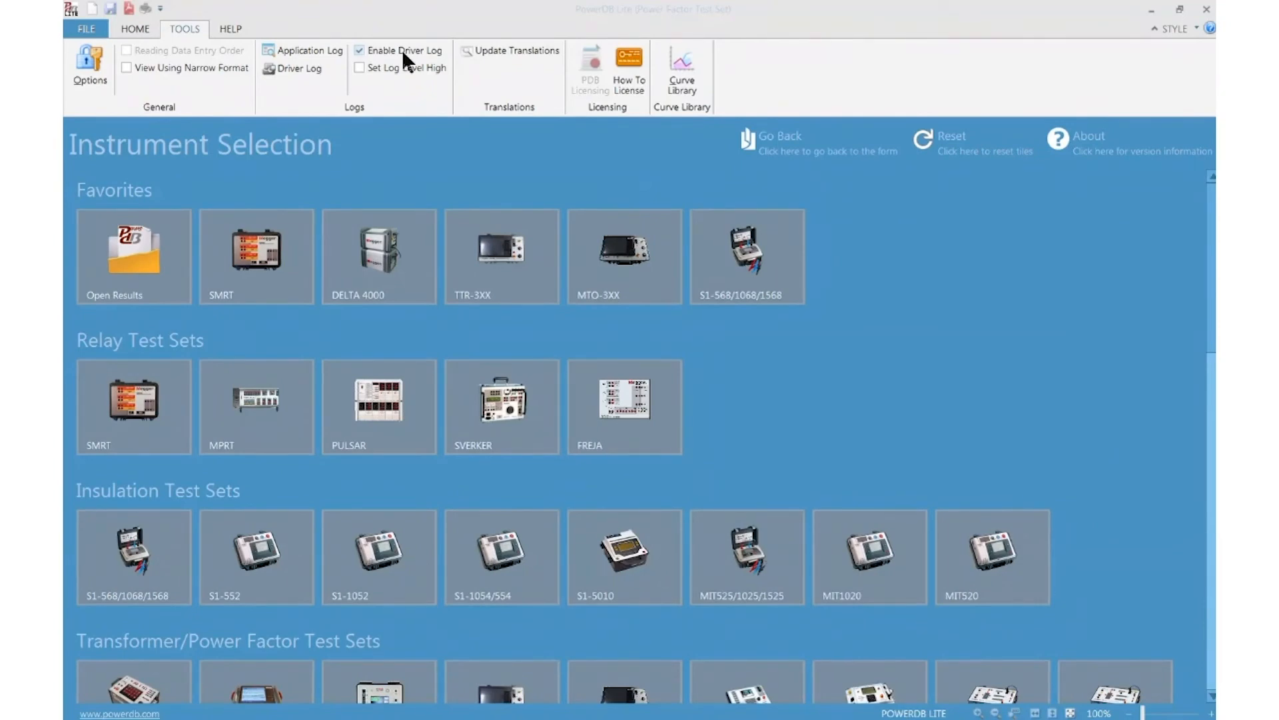
pyautogui.moveTo(682, 72)
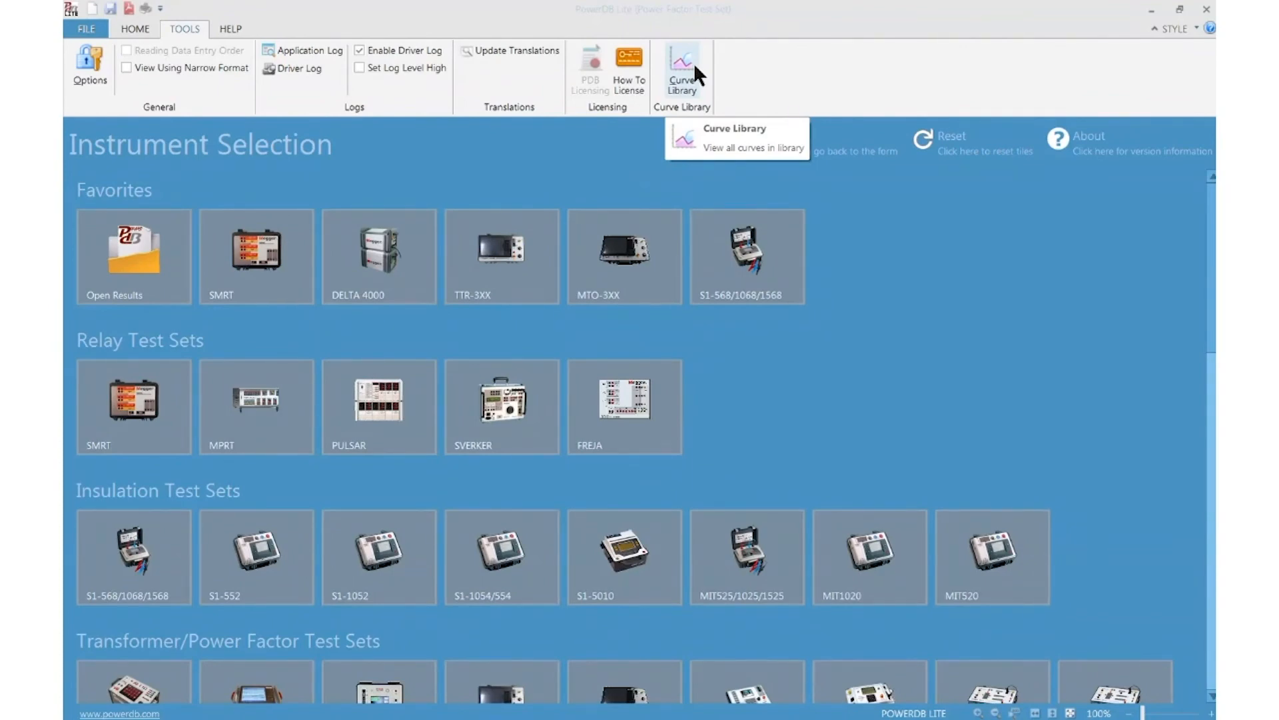
# - Open the Curve Library of breaker trip curves and glance at the manufacturer filter
pyautogui.click(681, 69)
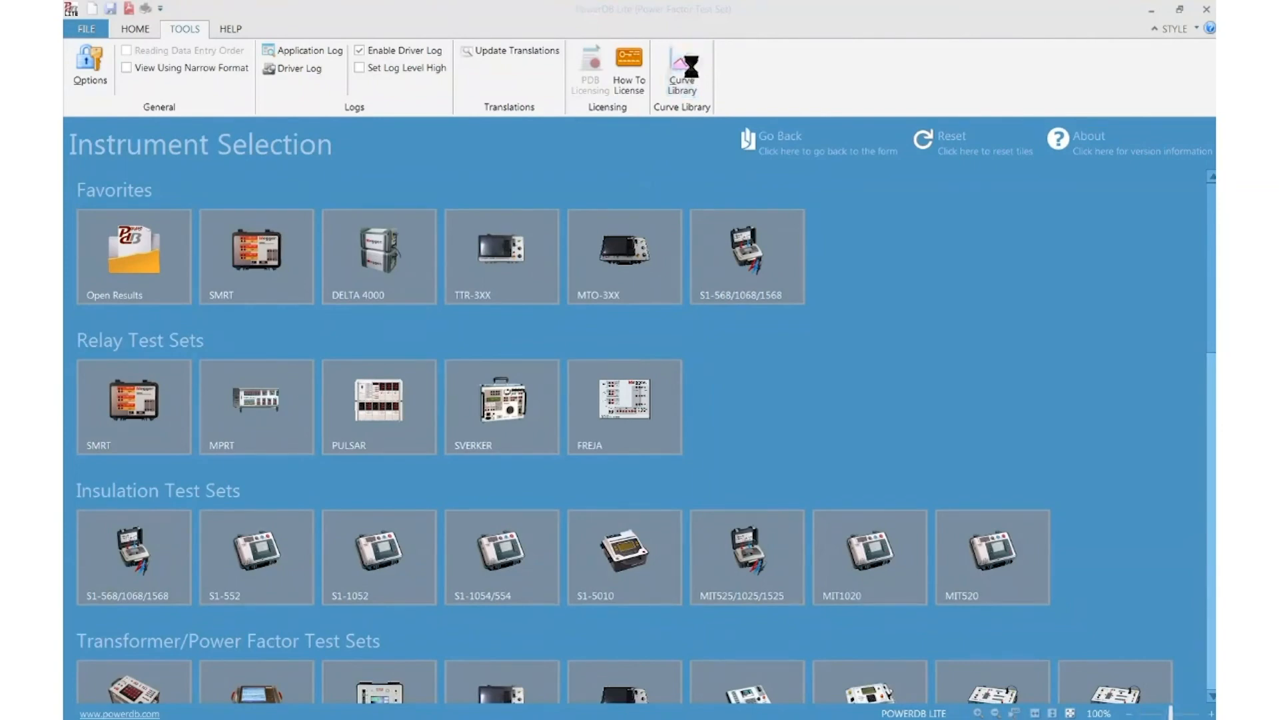
pyautogui.click(681, 70)
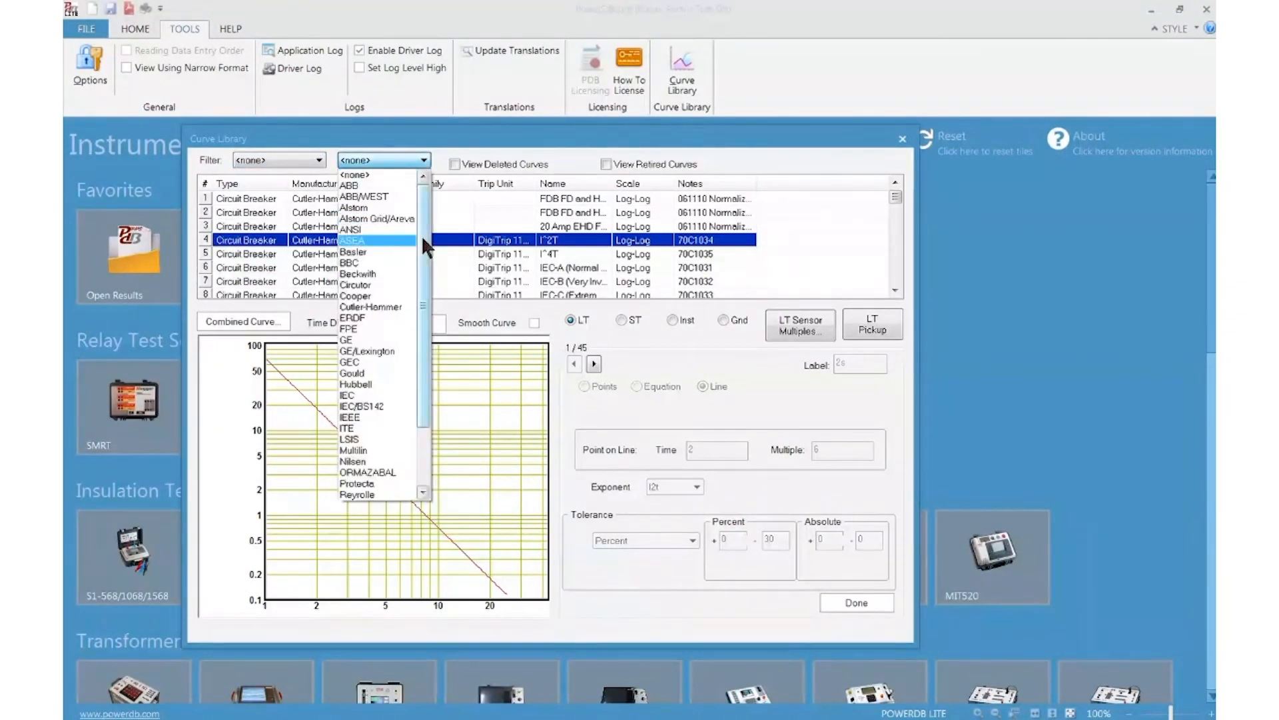
pyautogui.click(378, 240)
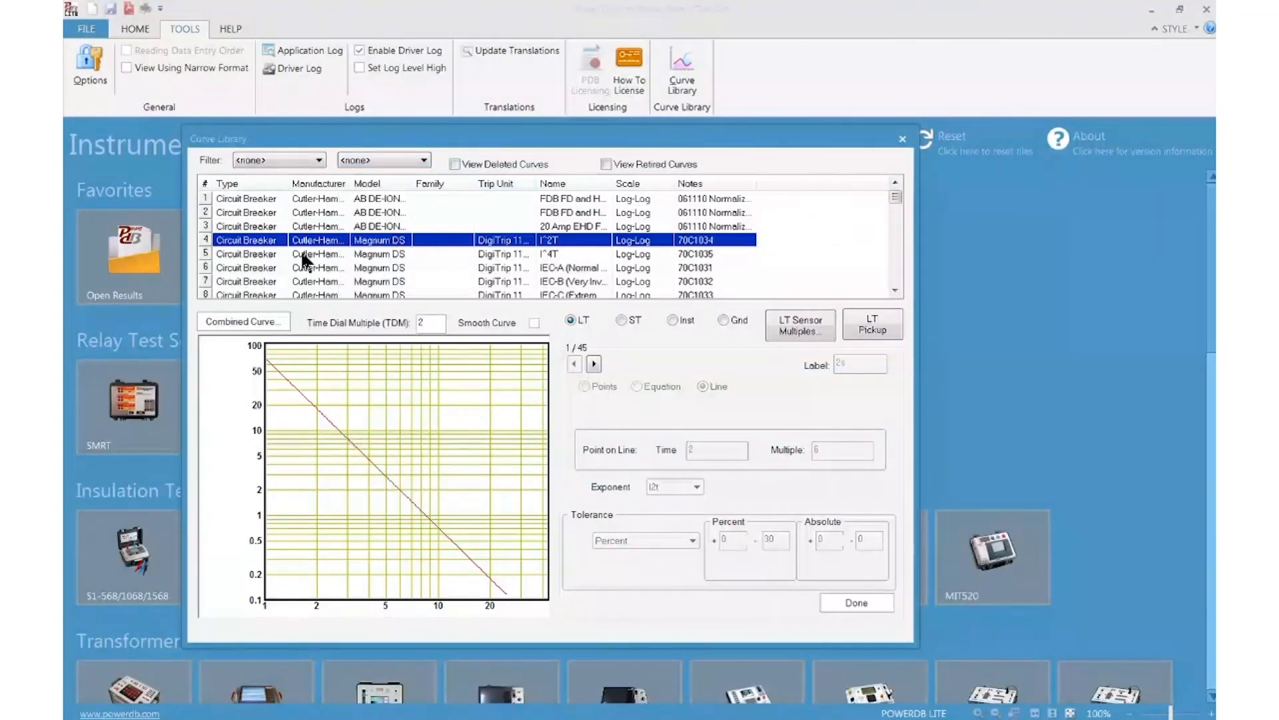